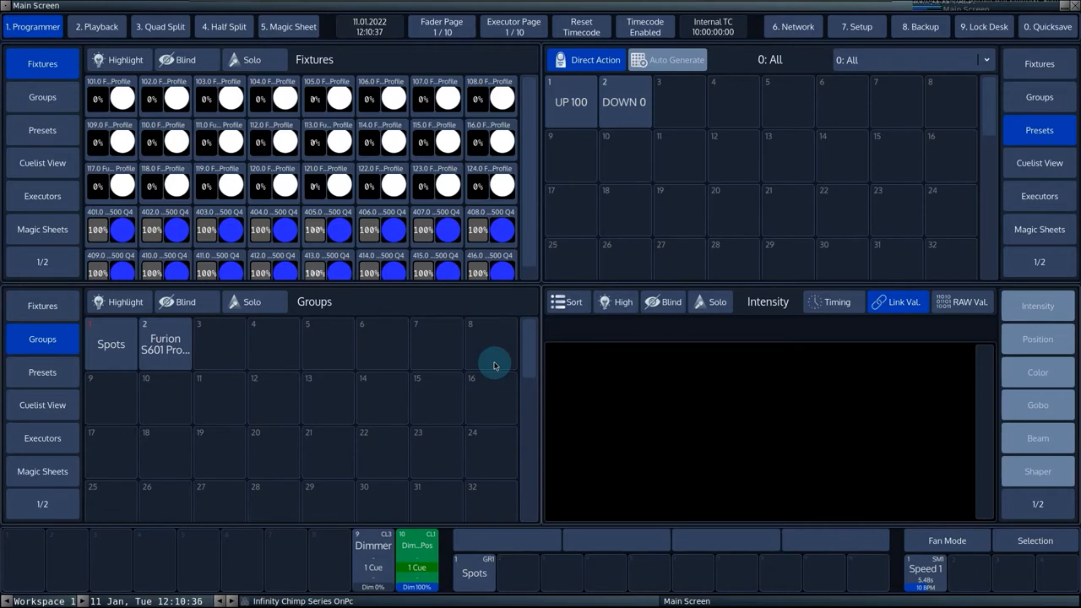
mouse_move(457, 402)
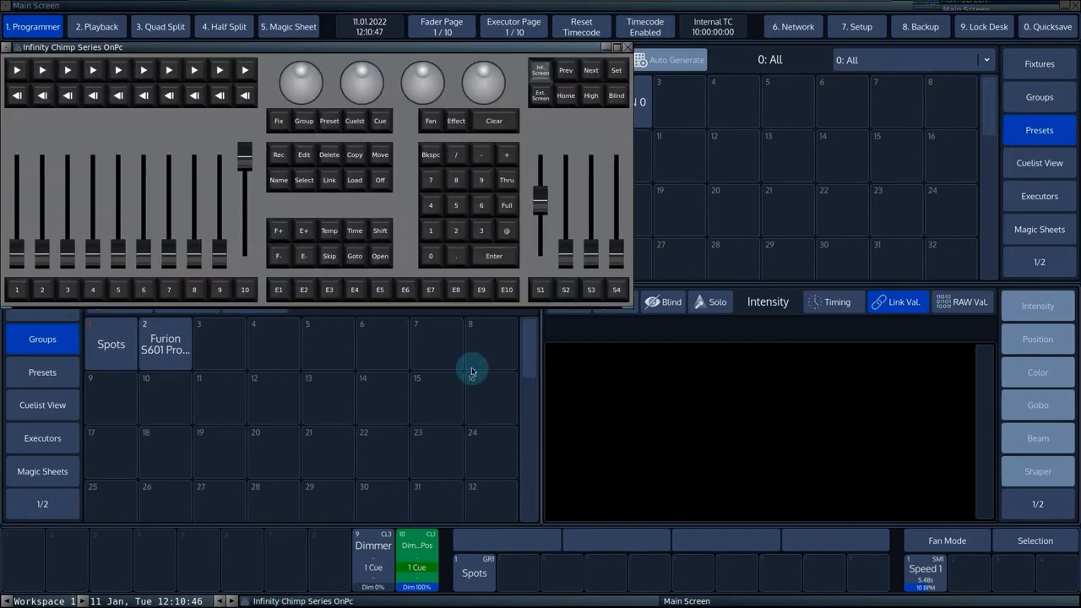
Step: Show the virtual wing keypad and start a Record command
left_click(278, 155)
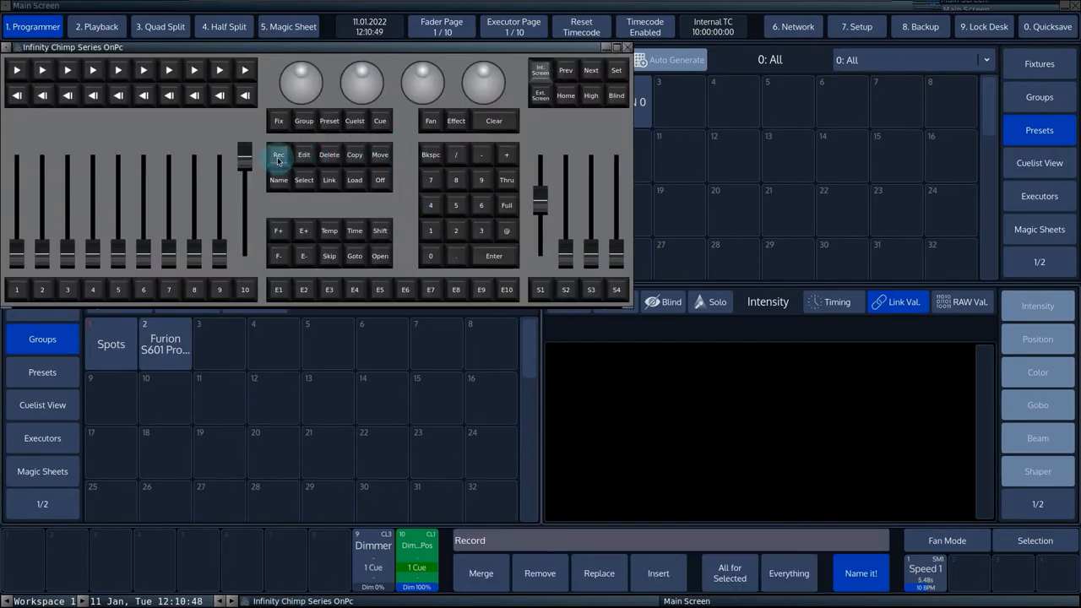
Step: Record Cuelist 6 onto the first fader and select Cue 1's CMDs cell
left_click(861, 573)
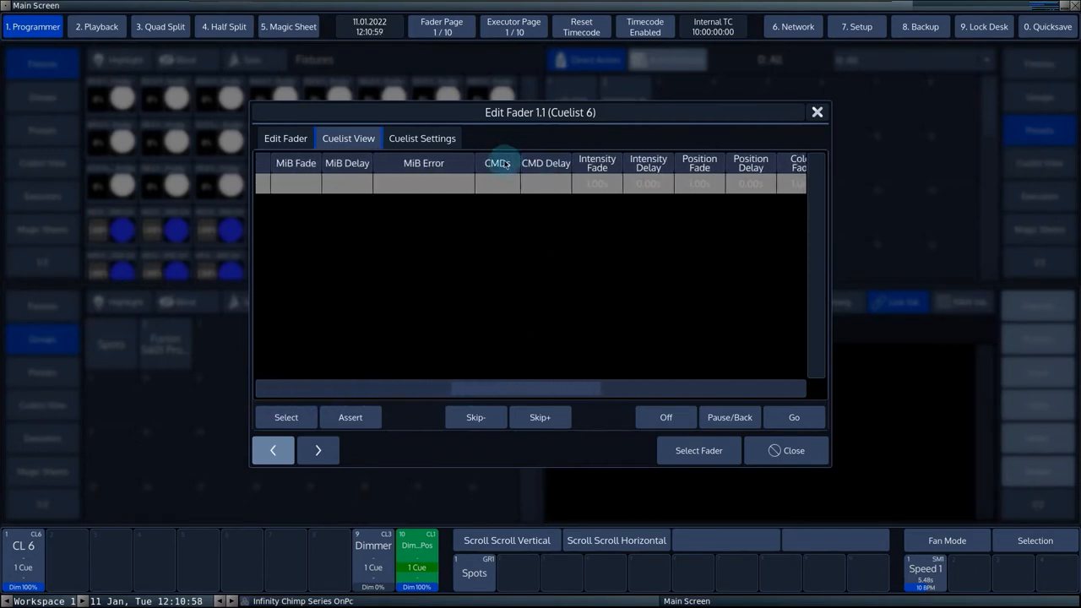
left_click(498, 184)
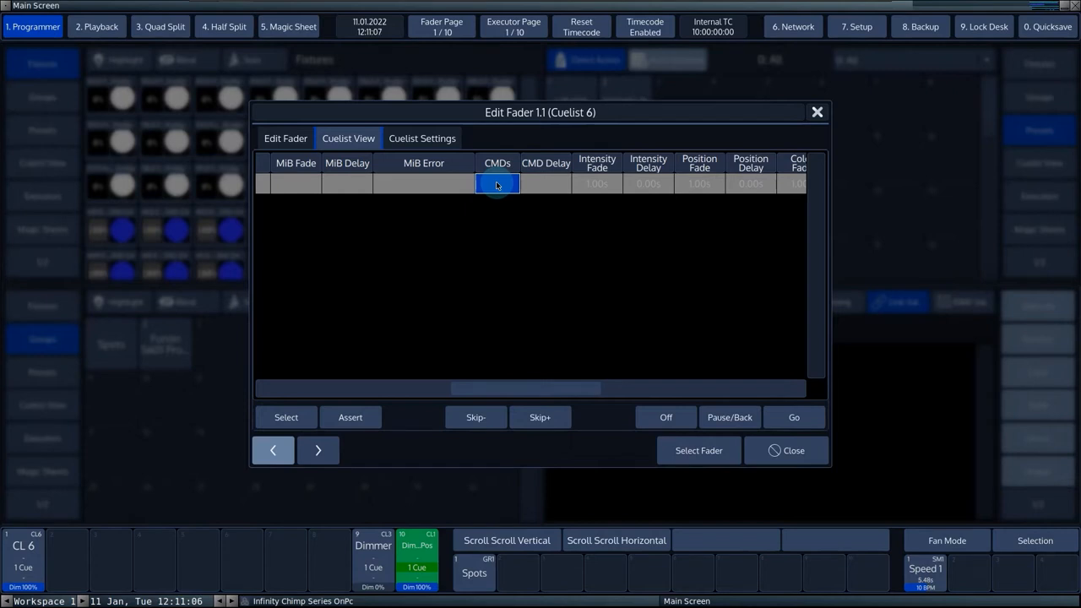
Step: Add a Cuelist GO Cuelist 1 command to Cue 1 and append another line
left_click(497, 184)
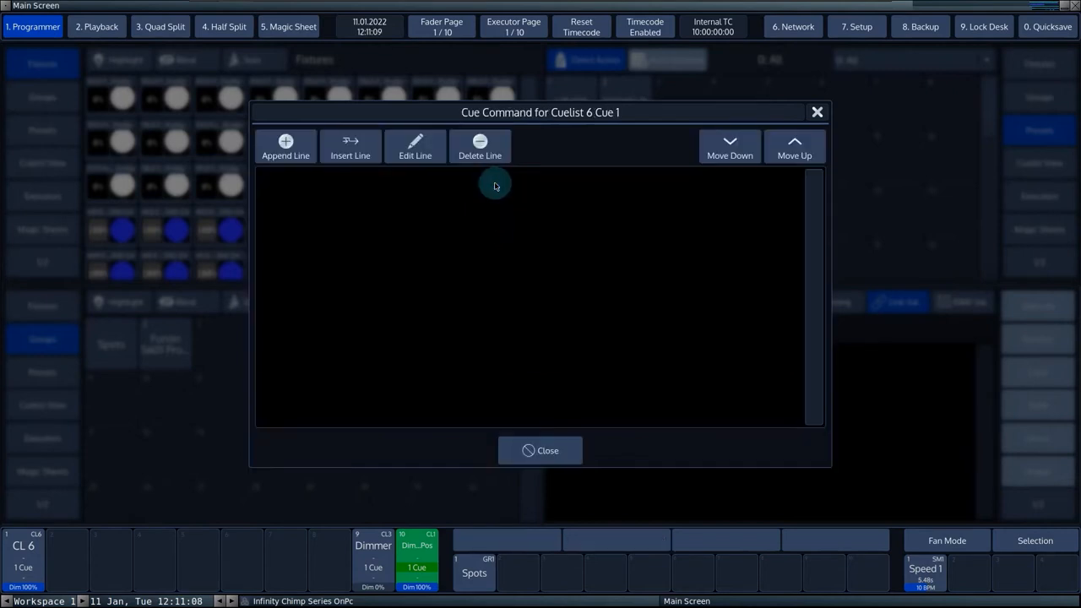
mouse_move(331, 204)
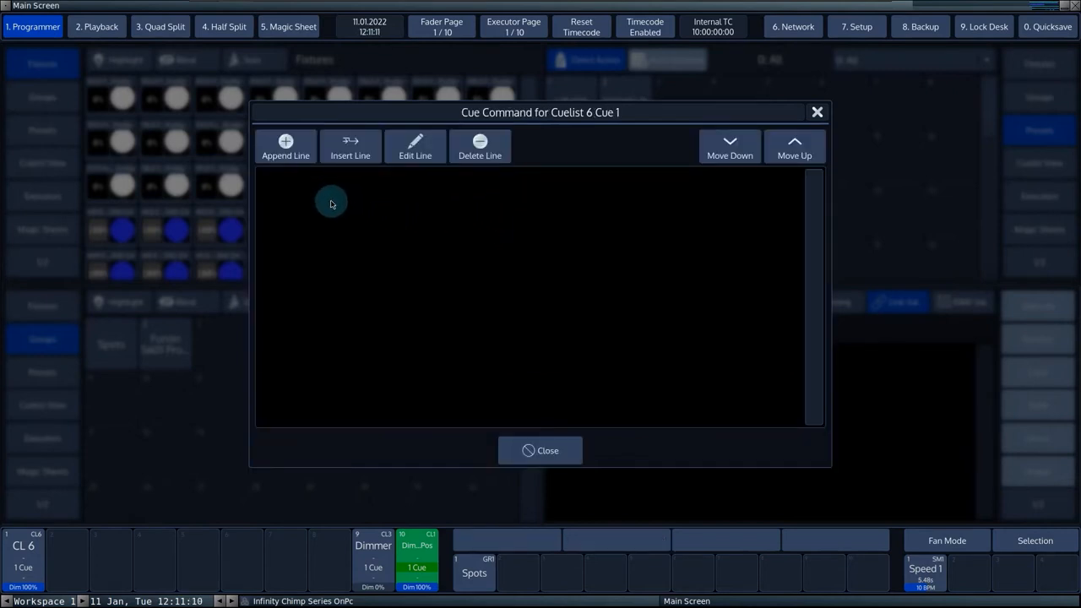
mouse_move(313, 199)
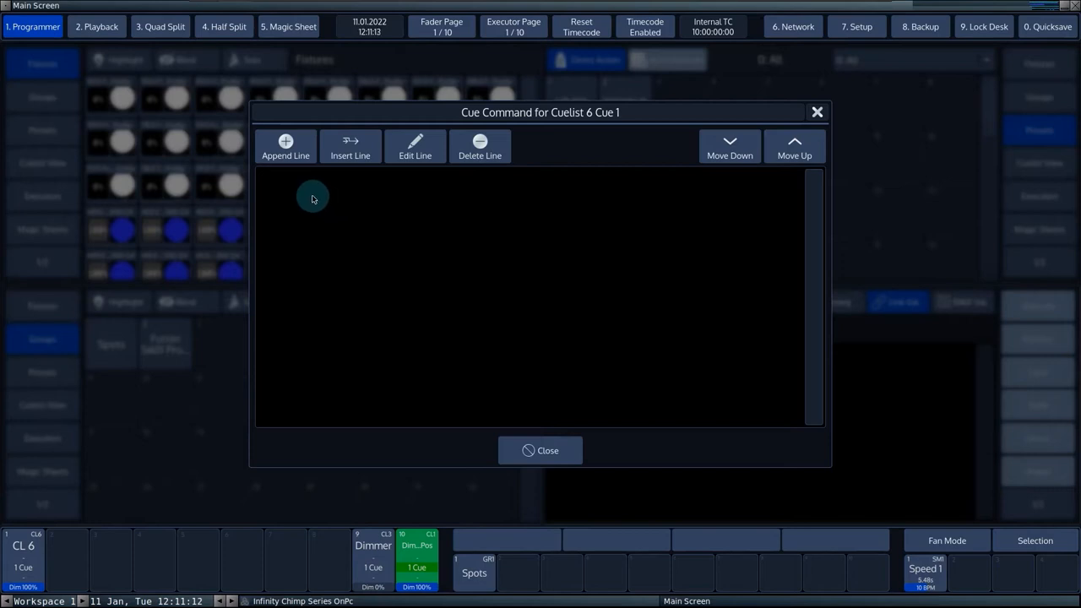
mouse_move(305, 195)
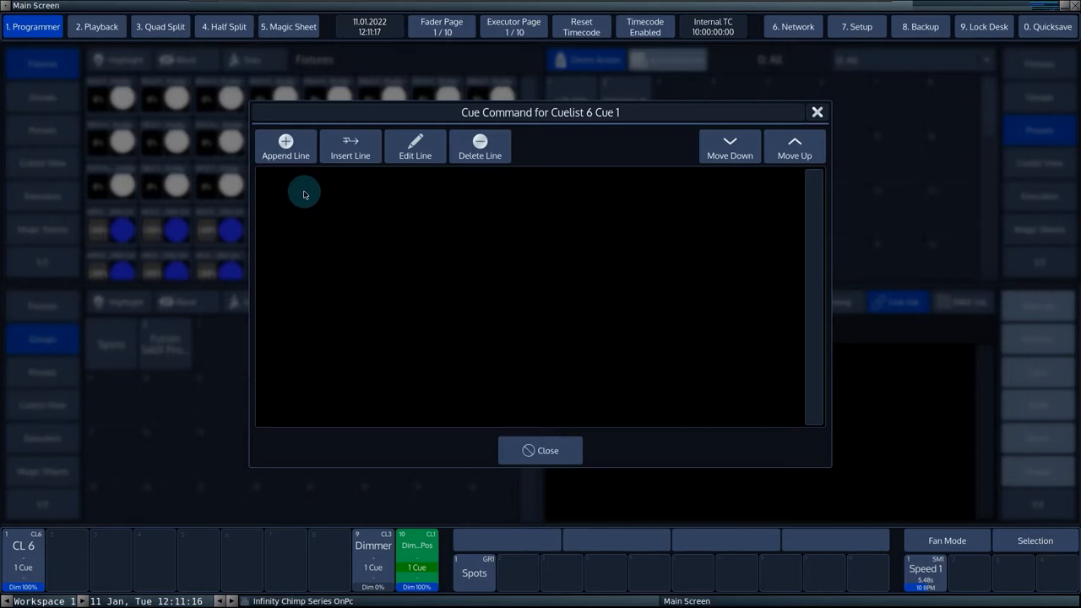
left_click(286, 147)
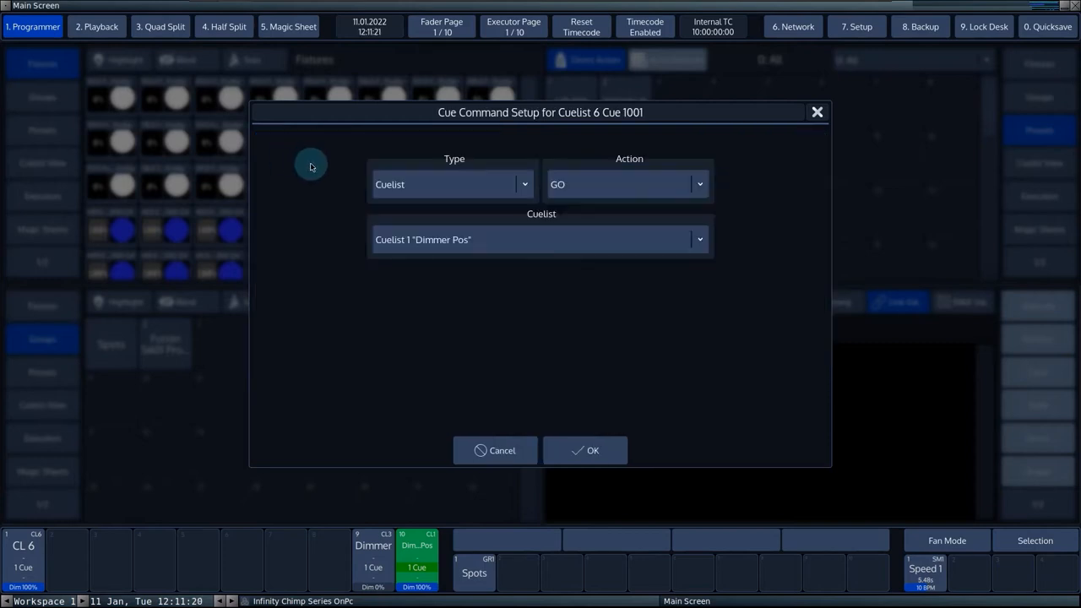
mouse_move(719, 286)
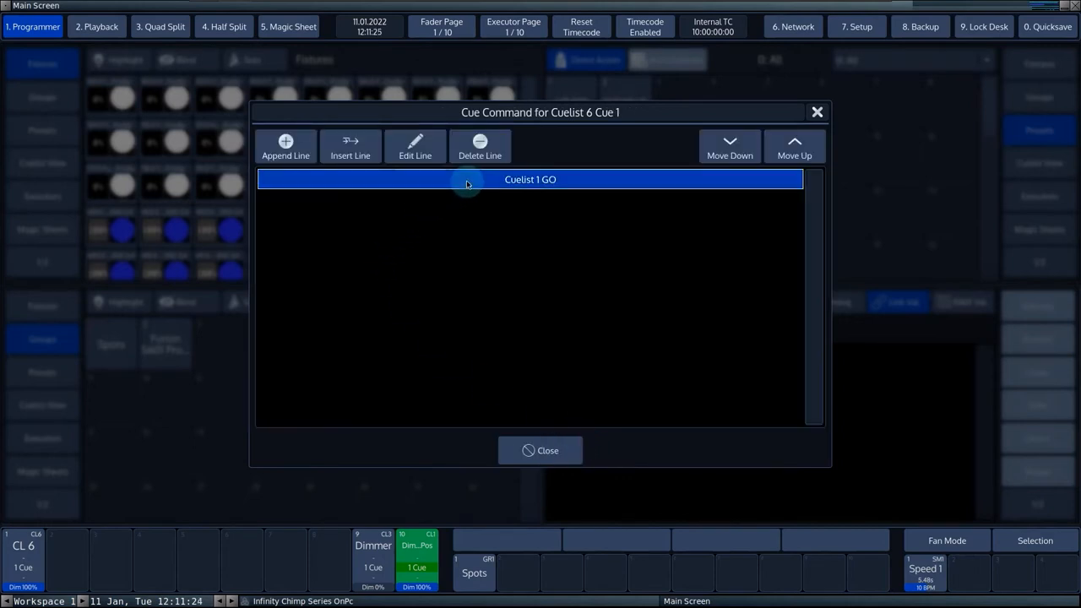
mouse_move(350, 147)
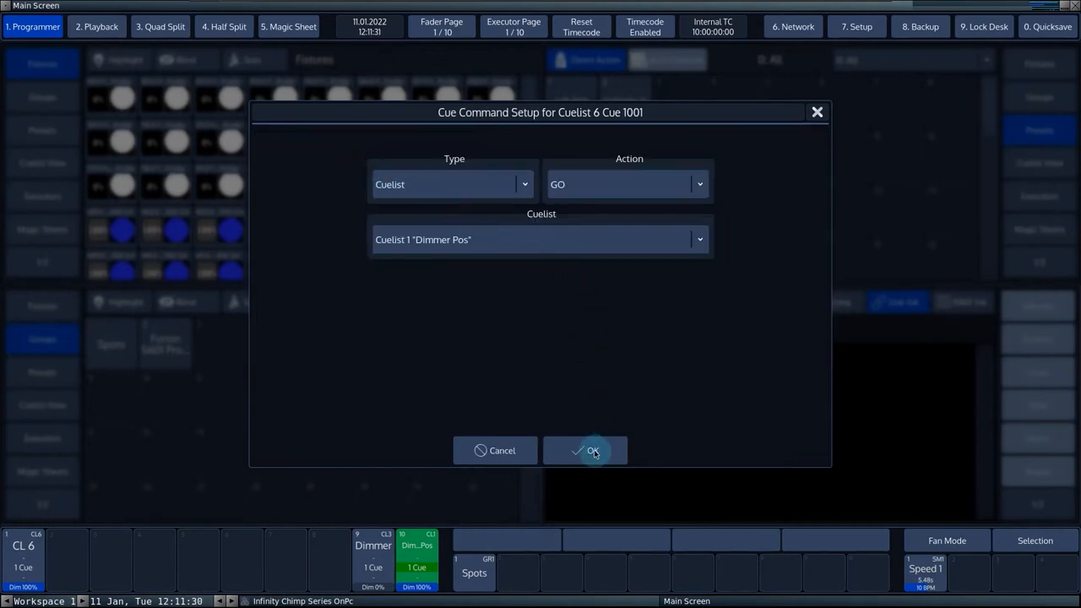
Step: Confirm a second Cuelist 1 GO line, switch it to Cuelist 2 and back, then delete the lines
left_click(592, 450)
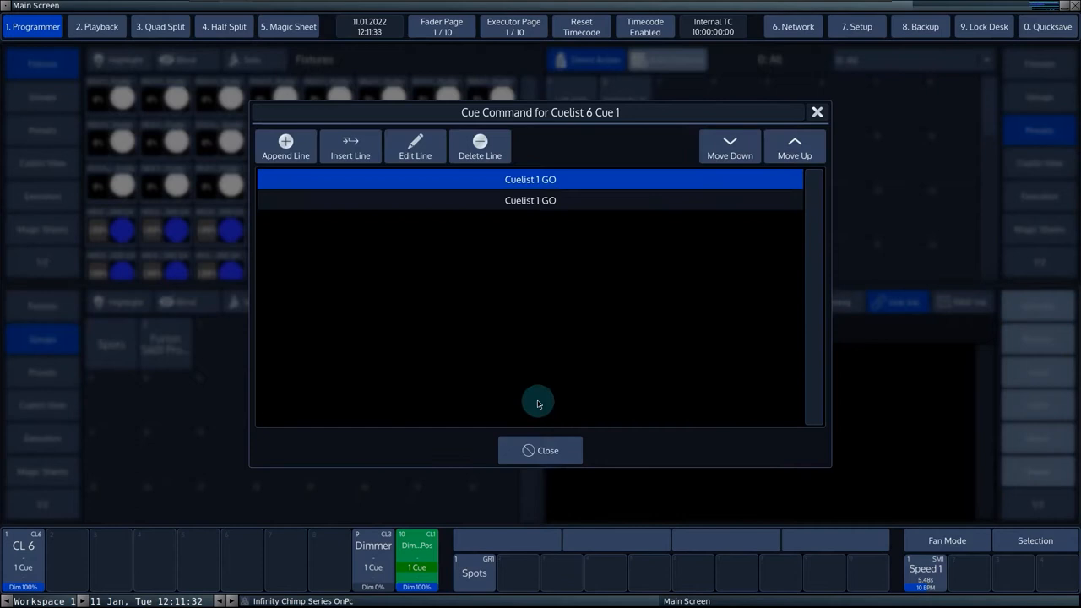
mouse_move(462, 208)
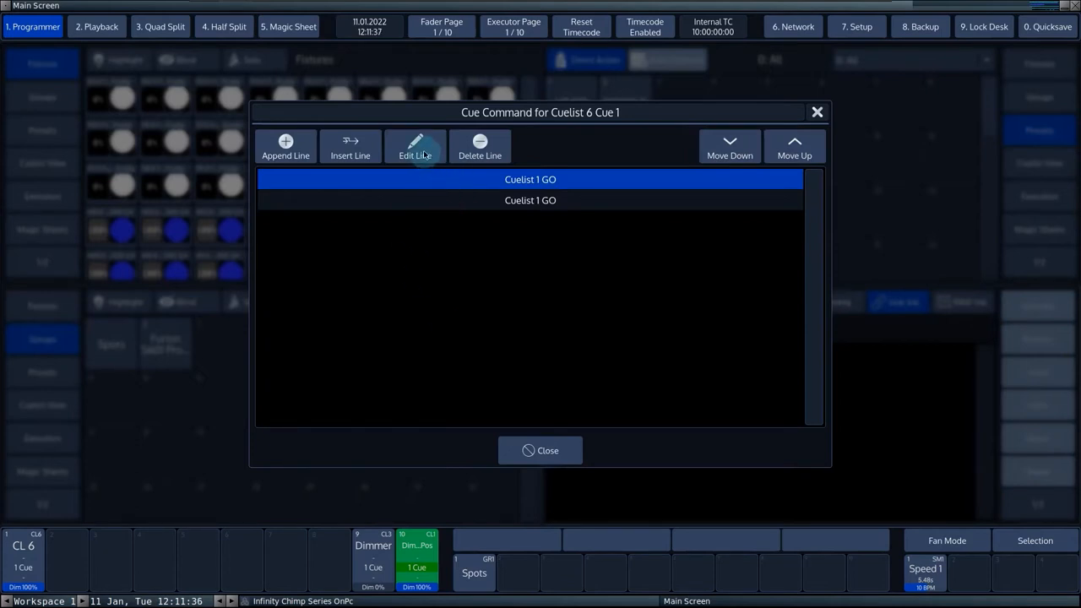
left_click(415, 146)
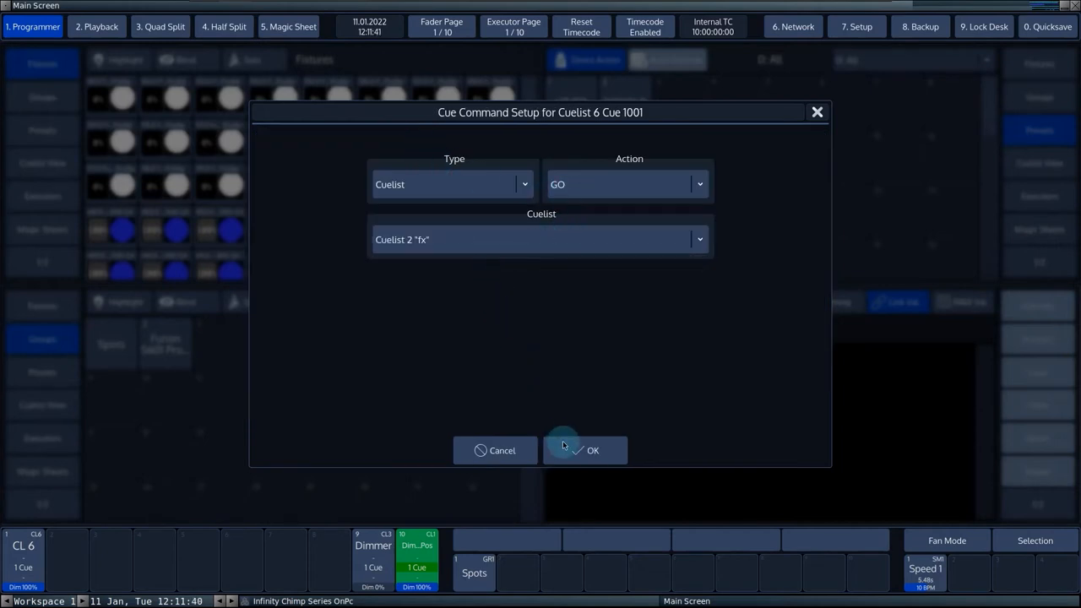
left_click(593, 450)
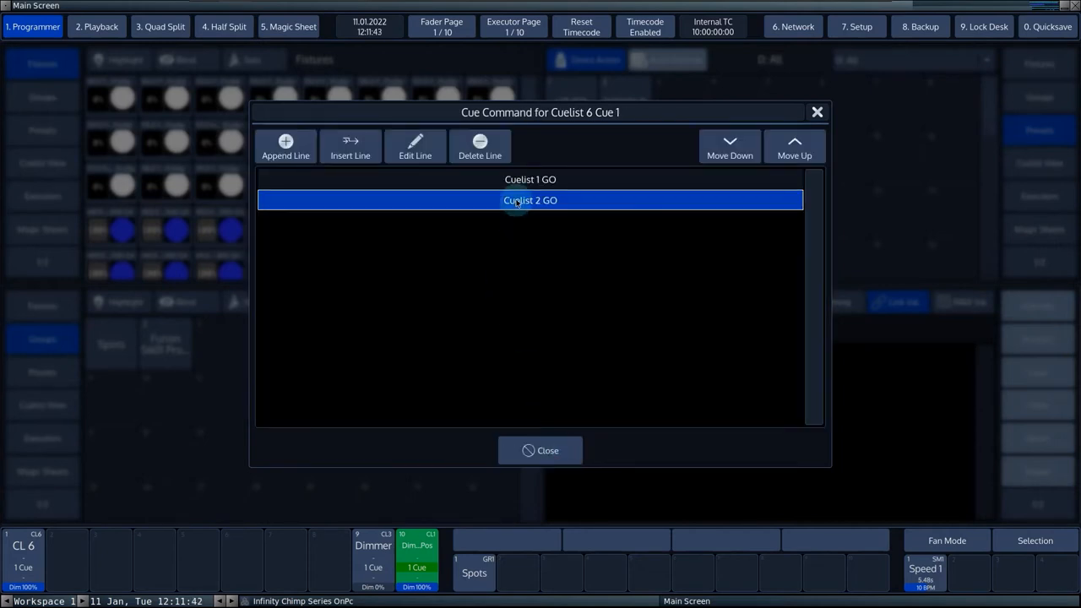
left_click(479, 147)
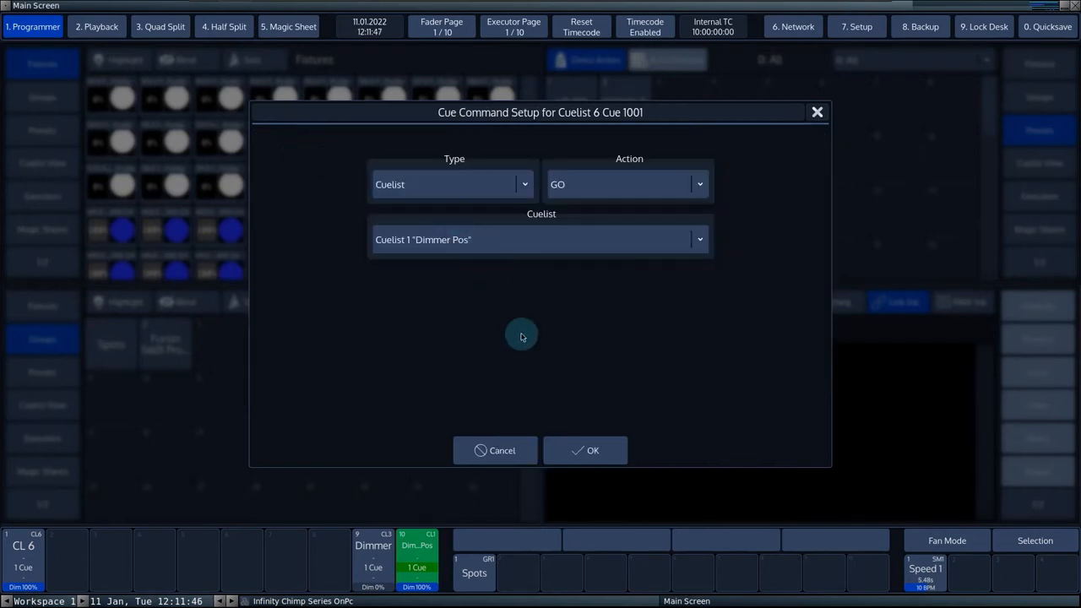
left_click(592, 451)
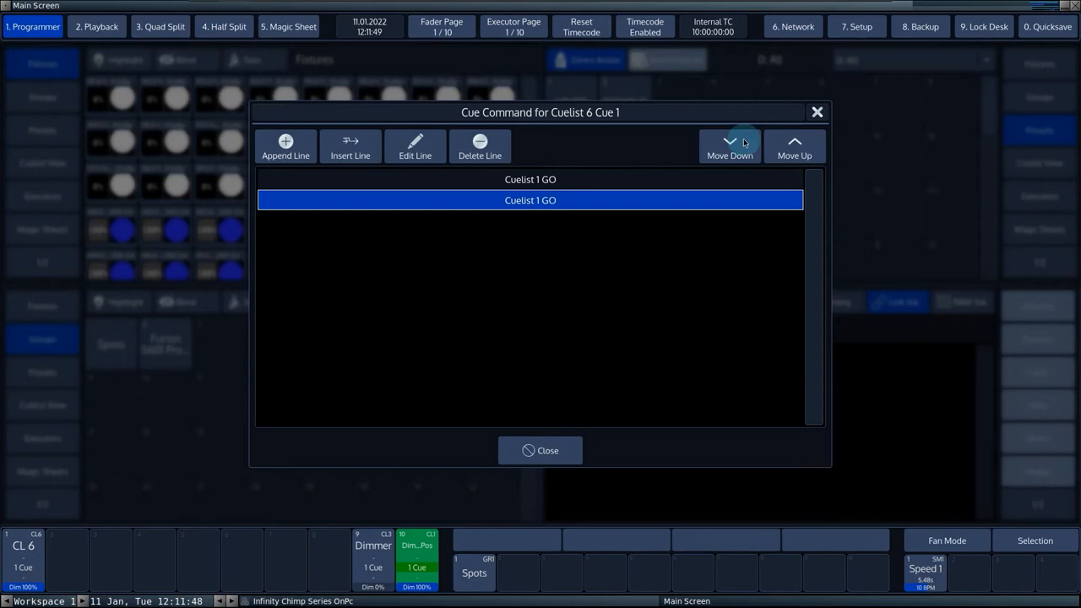
left_click(794, 145)
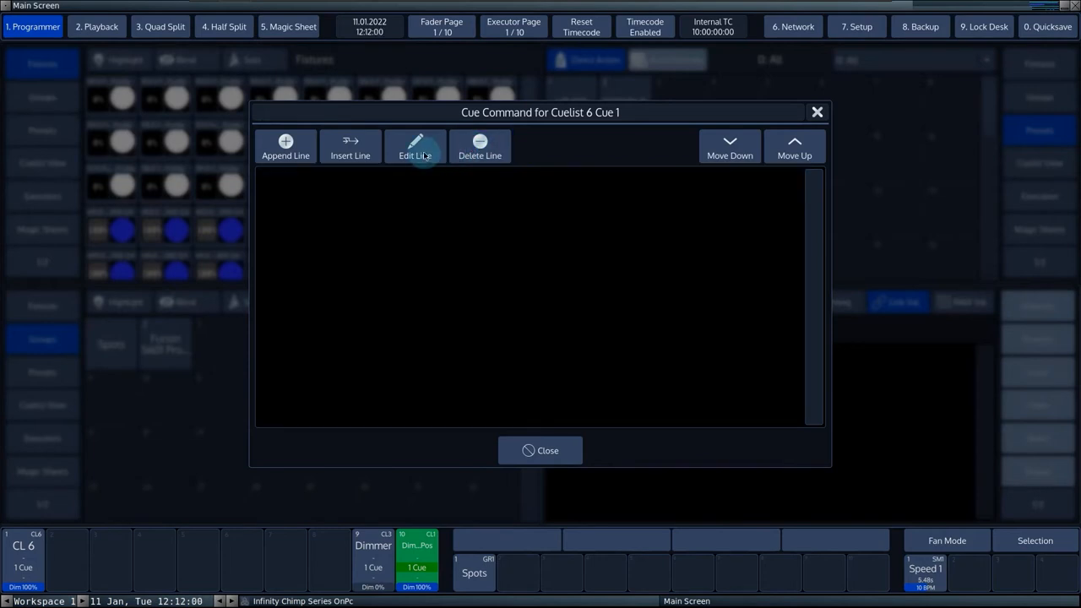
Step: Append a new command line to Cue 1001 and open its command Type list
left_click(285, 147)
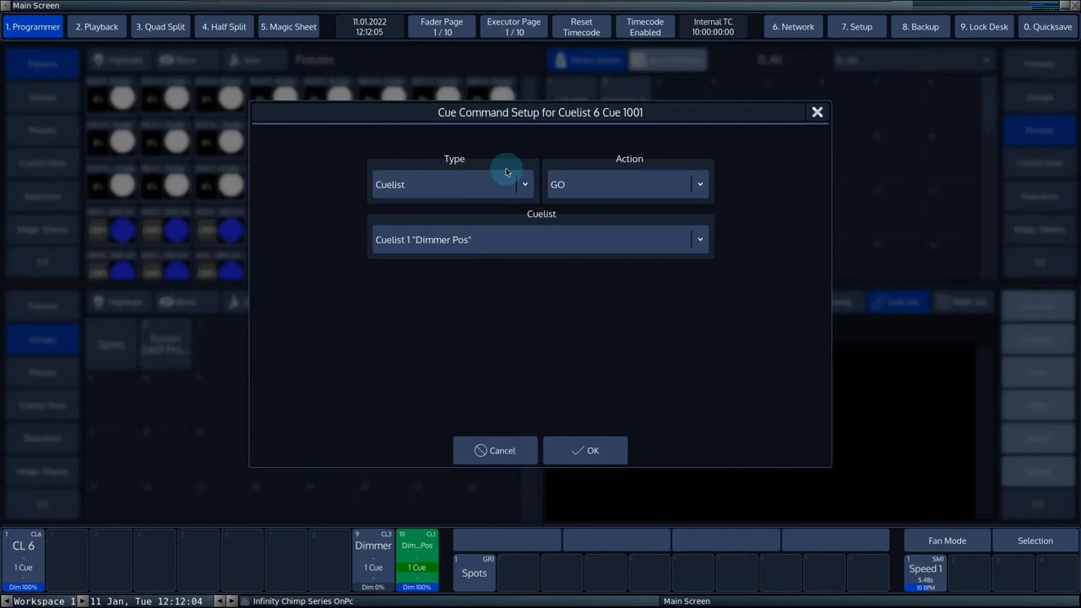
mouse_move(469, 184)
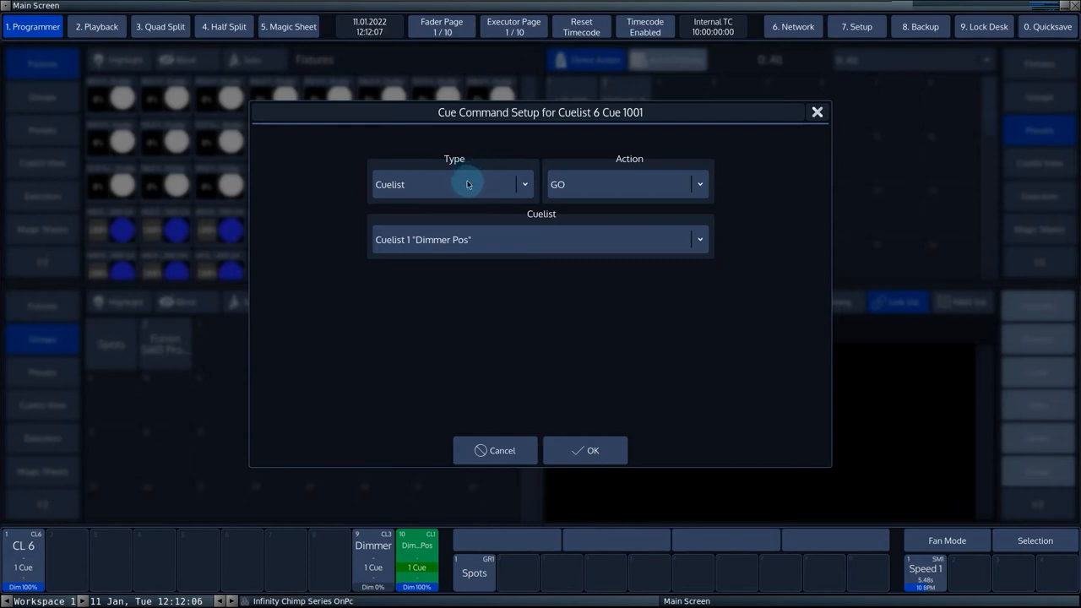
left_click(453, 184)
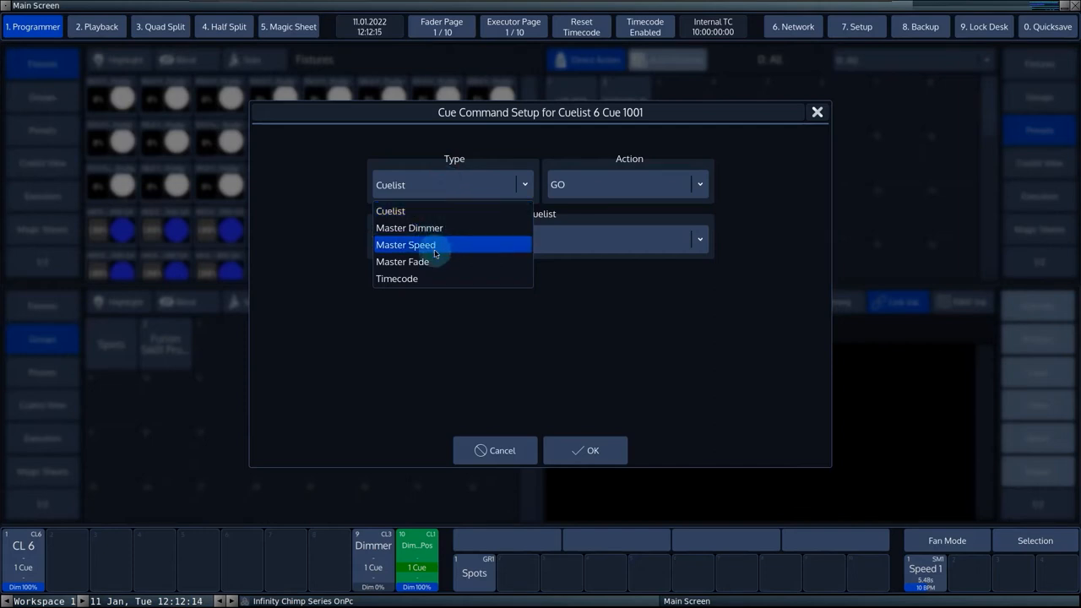
mouse_move(426, 210)
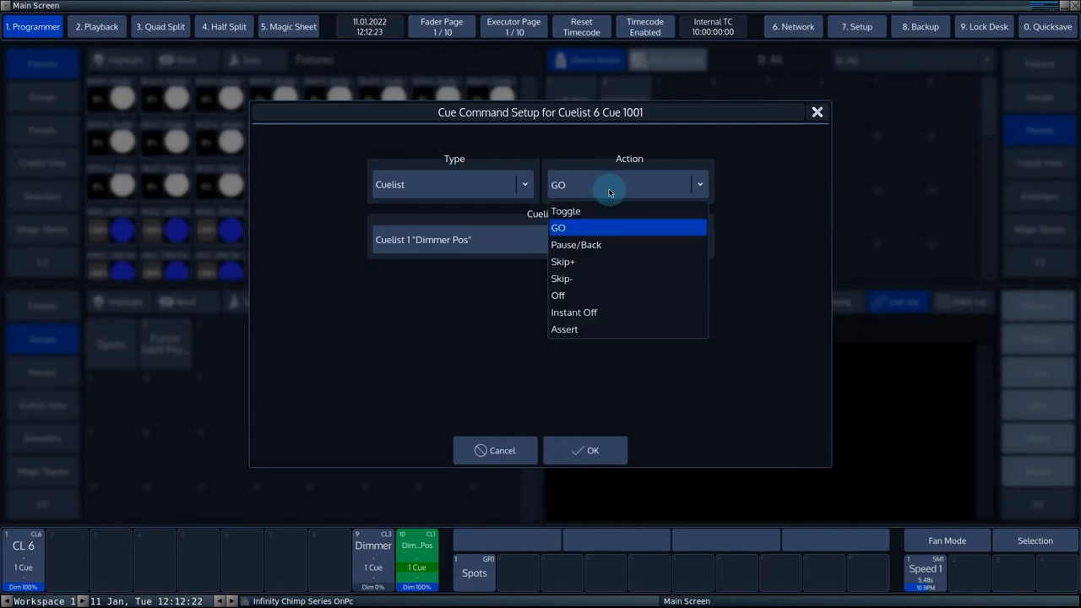
mouse_move(615, 244)
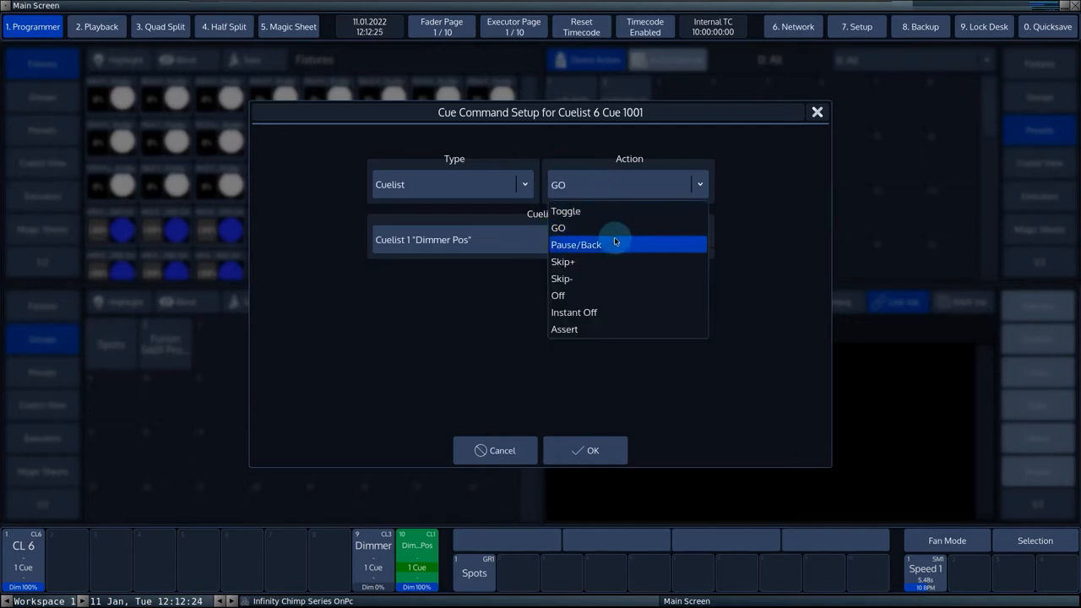
mouse_move(617, 296)
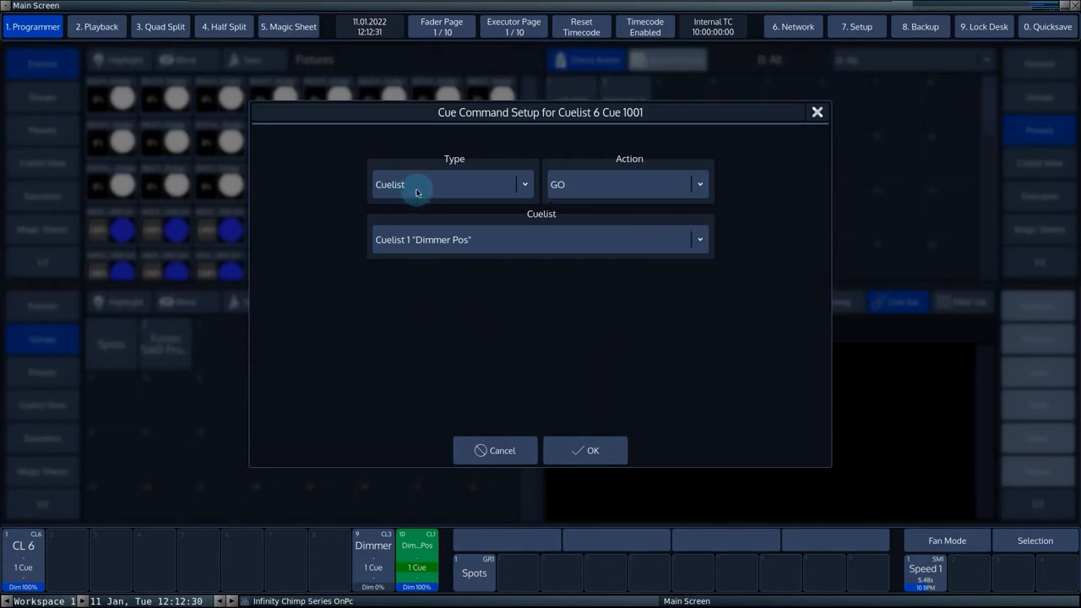
Step: Try Master Fade and Timecode types, then set Cuelist type, Toggle action, Cuelist 4
left_click(452, 184)
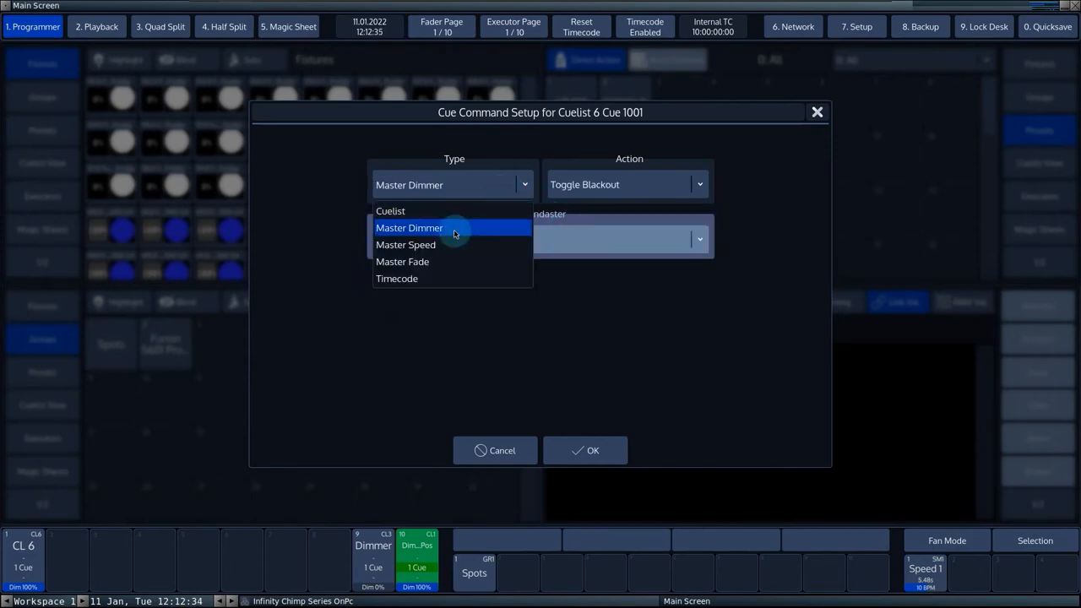
left_click(403, 261)
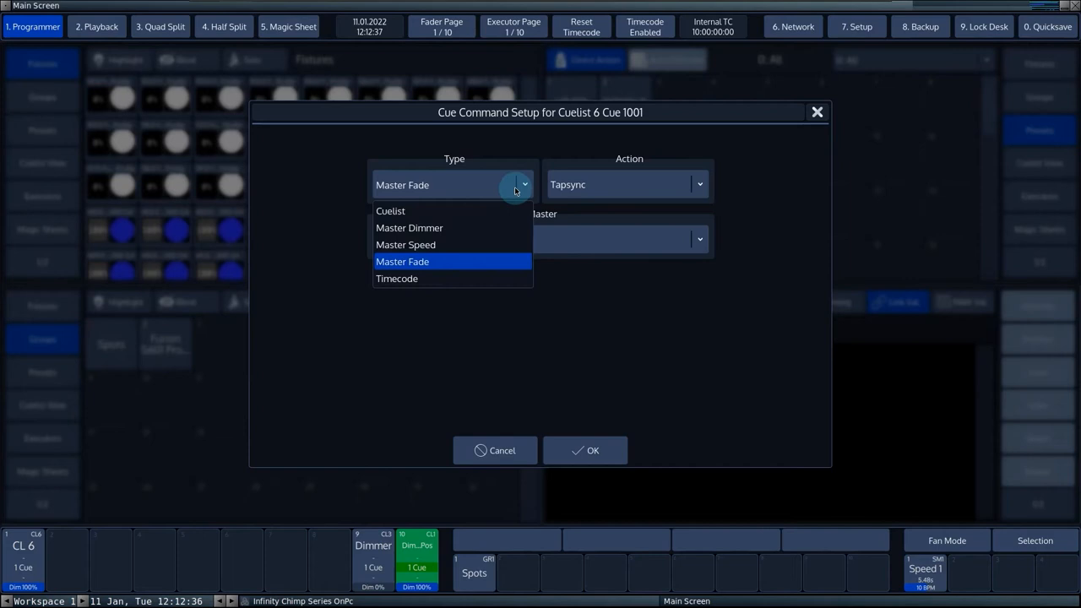
left_click(397, 279)
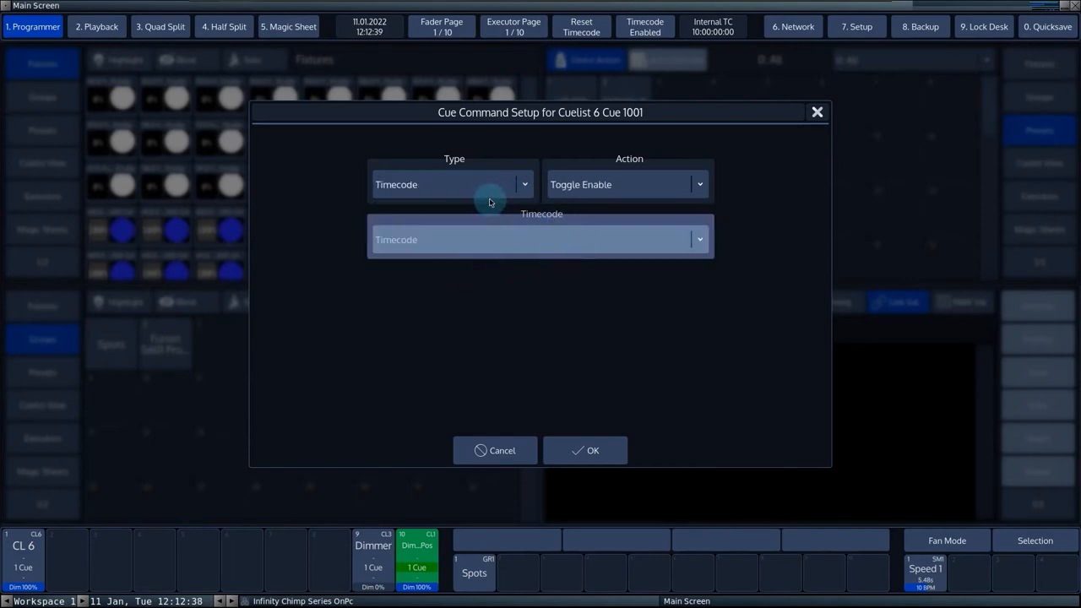
left_click(451, 185)
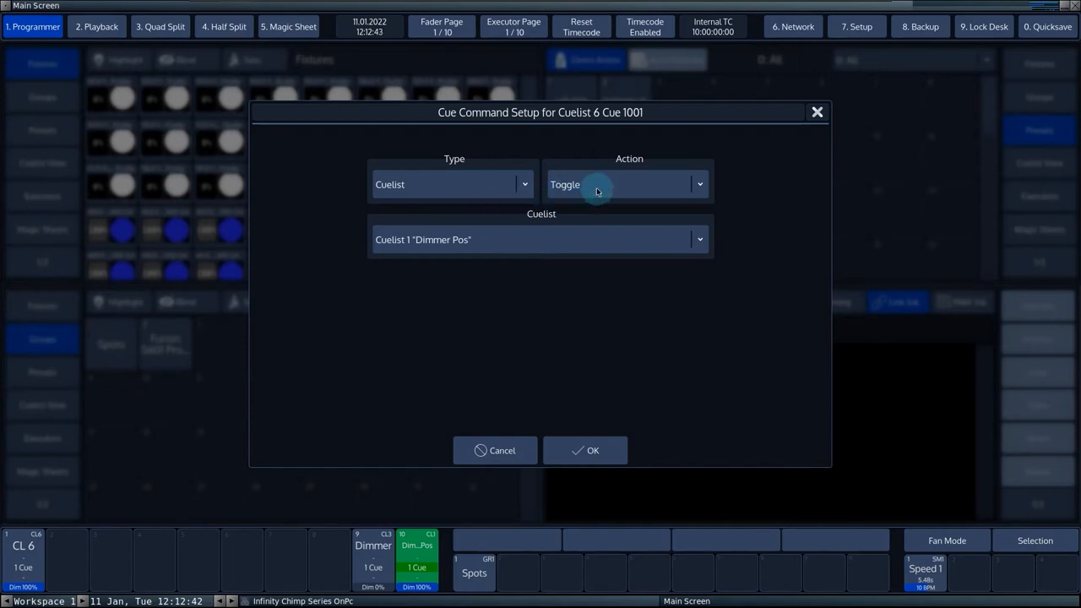
left_click(625, 184)
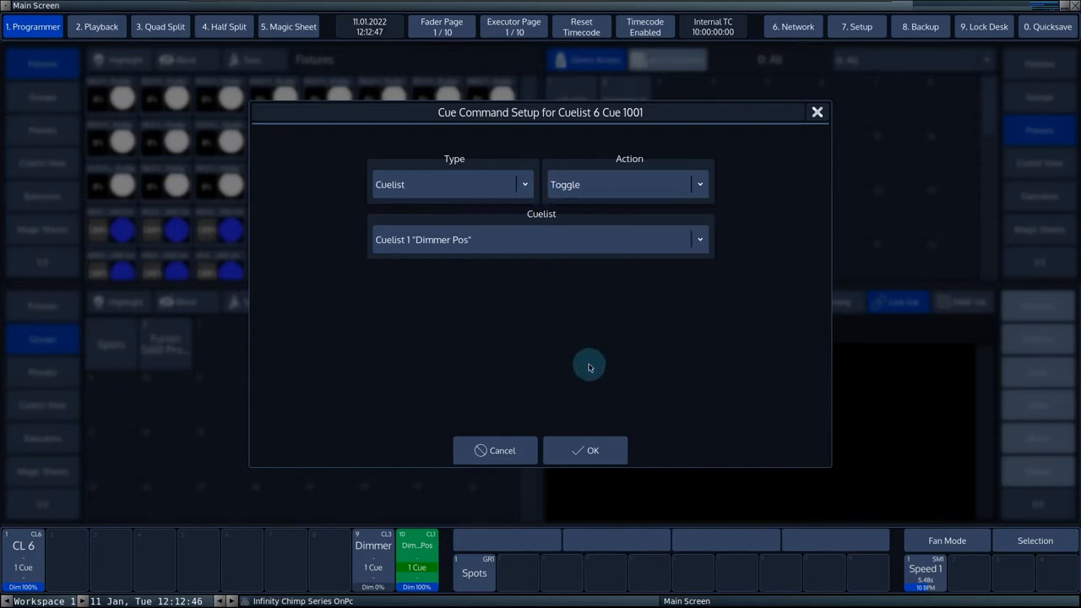
mouse_move(511, 224)
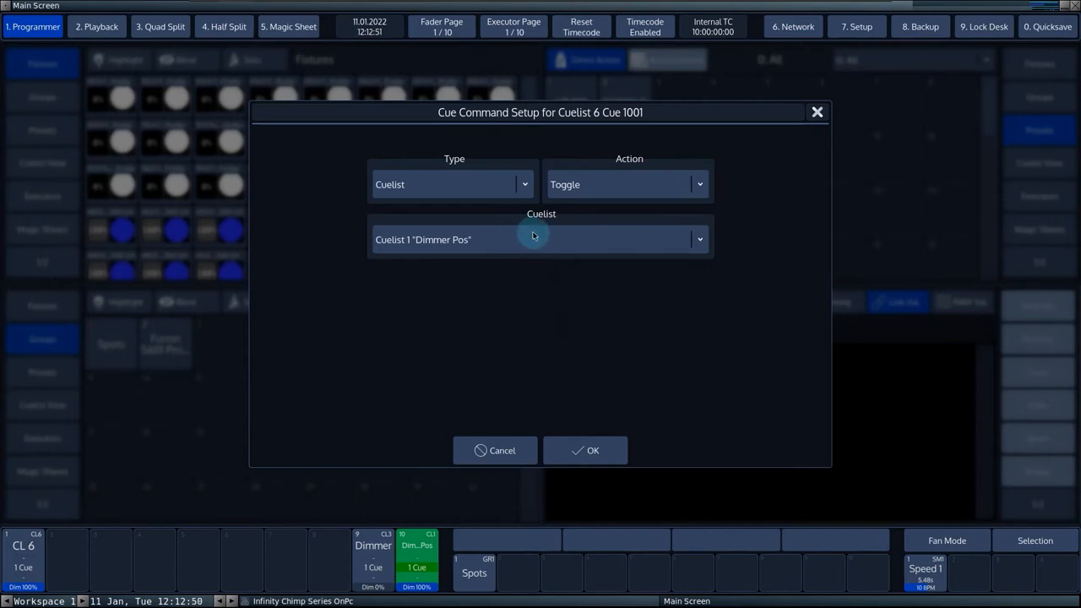
left_click(541, 239)
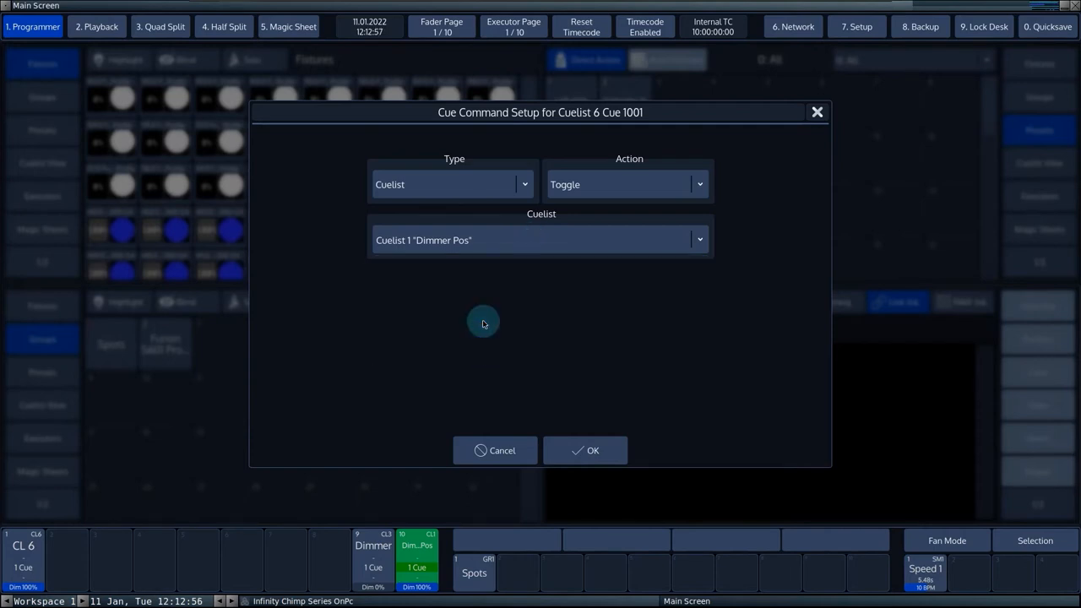
left_click(625, 184)
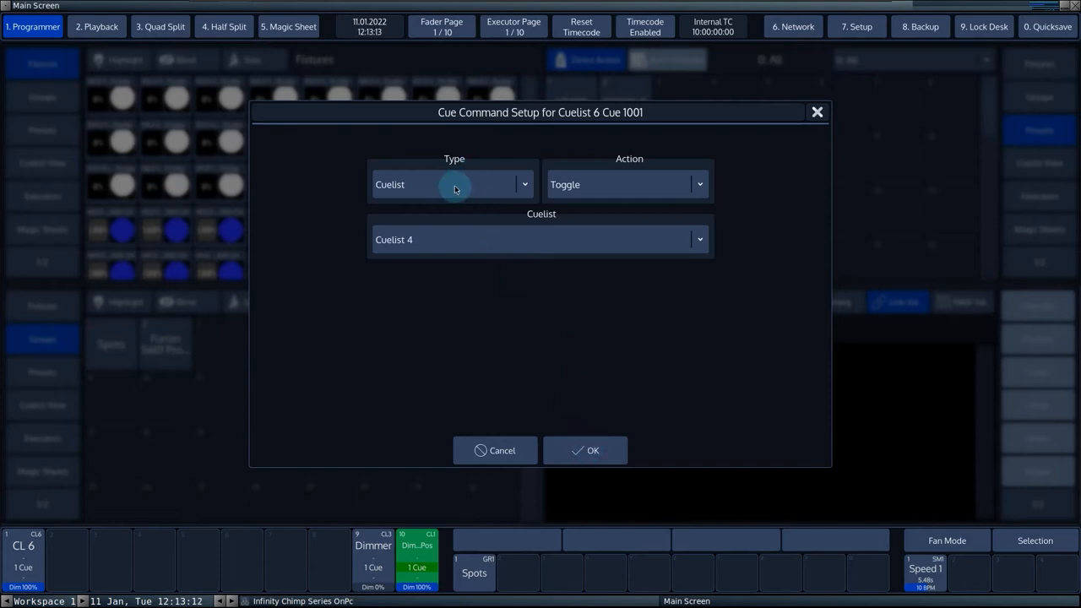
Step: Change the command Type from Master Dimmer to Master Speed, Tapsync on Master Speed 1
left_click(453, 184)
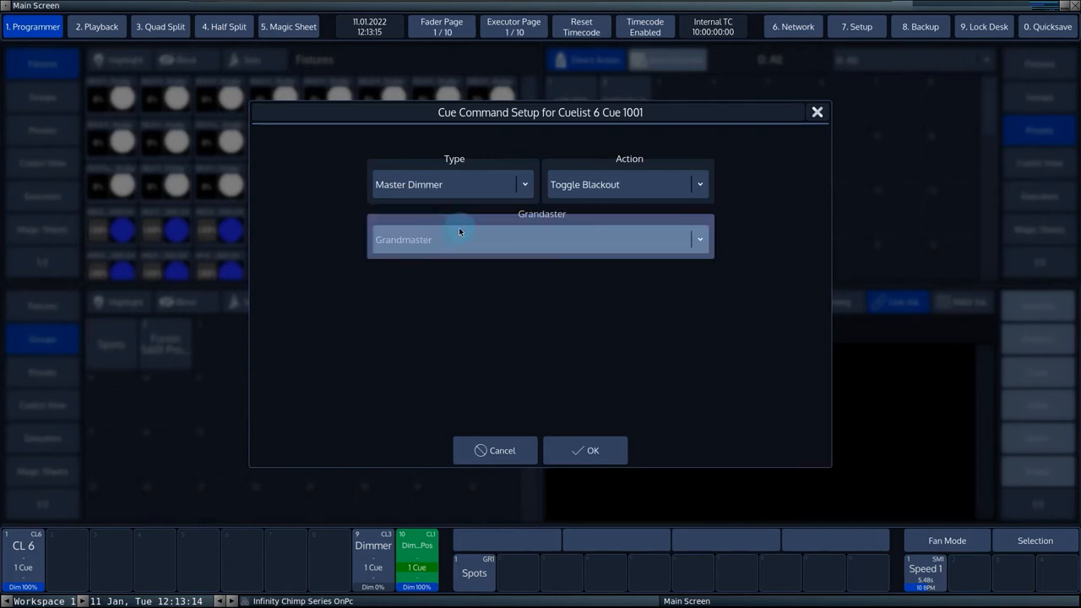
mouse_move(600, 215)
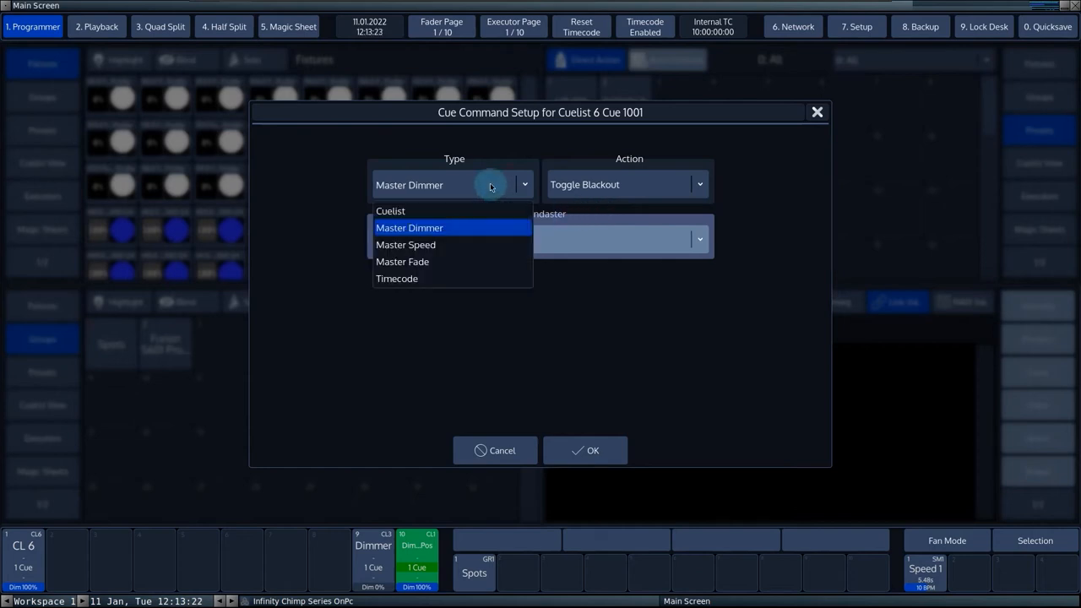
left_click(406, 244)
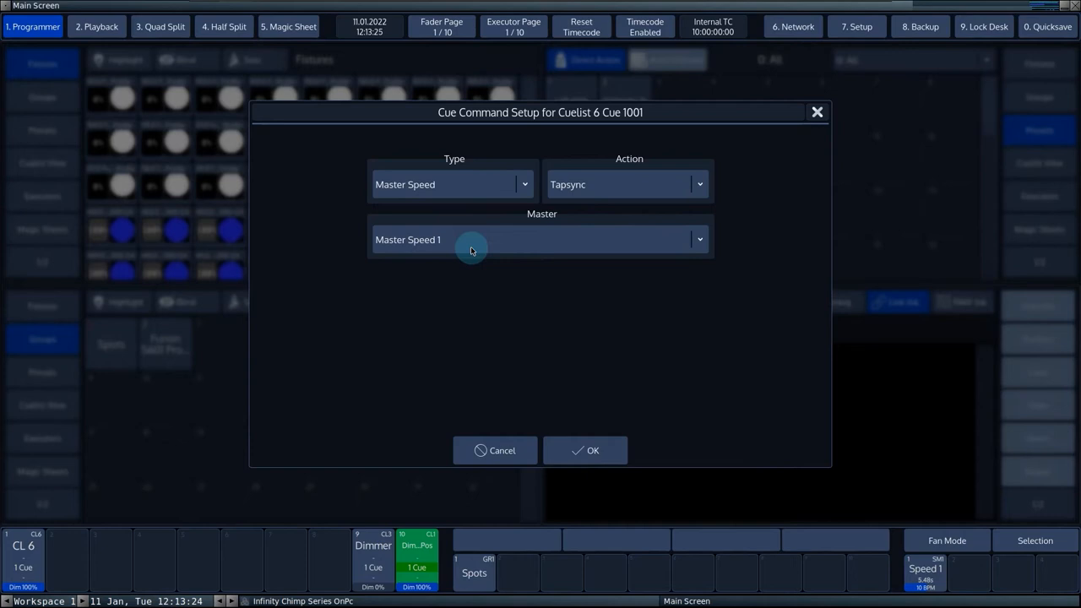
Step: Try Increase Time with a one-second time, then set the action to Manual GO
left_click(626, 184)
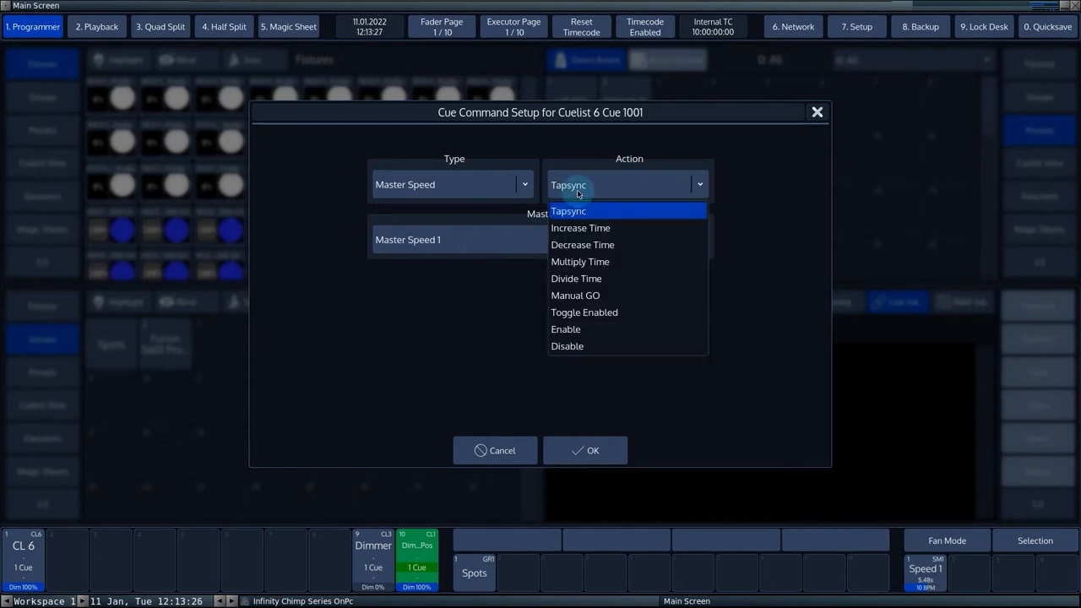
mouse_move(591, 222)
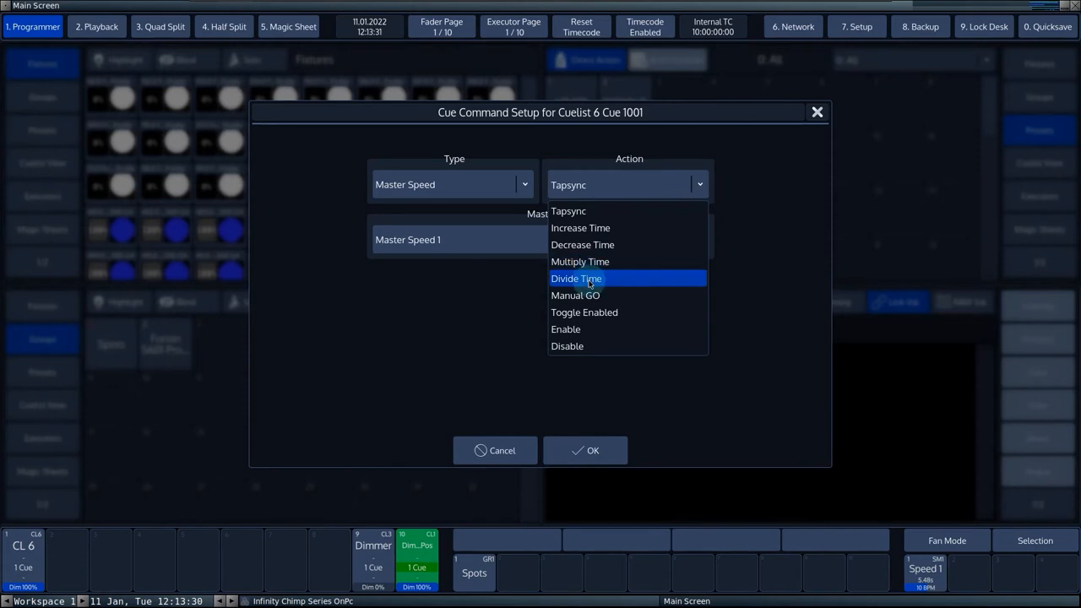
left_click(568, 211)
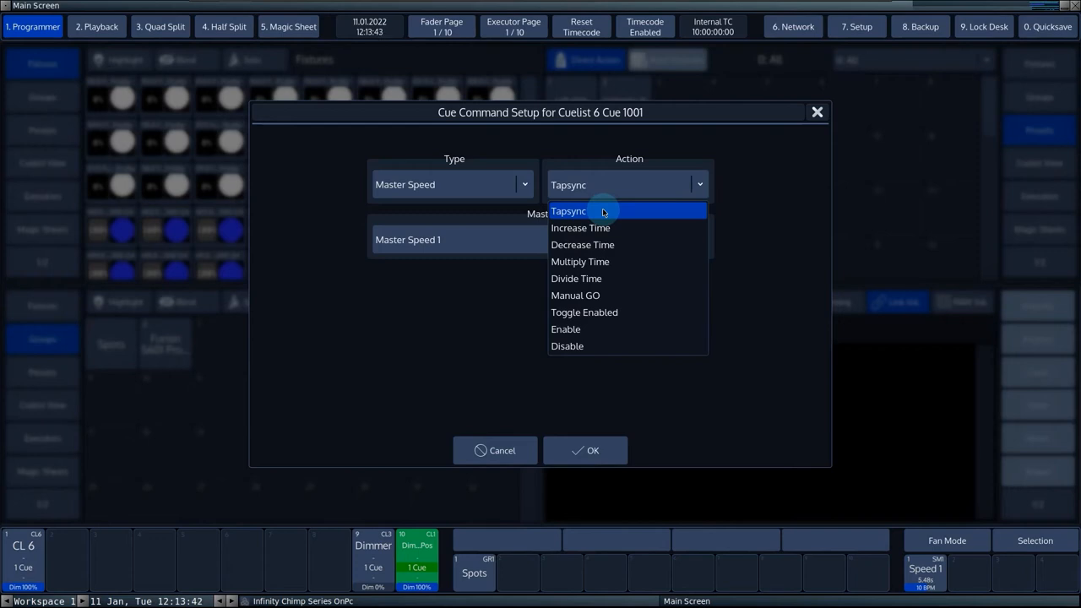
left_click(569, 211)
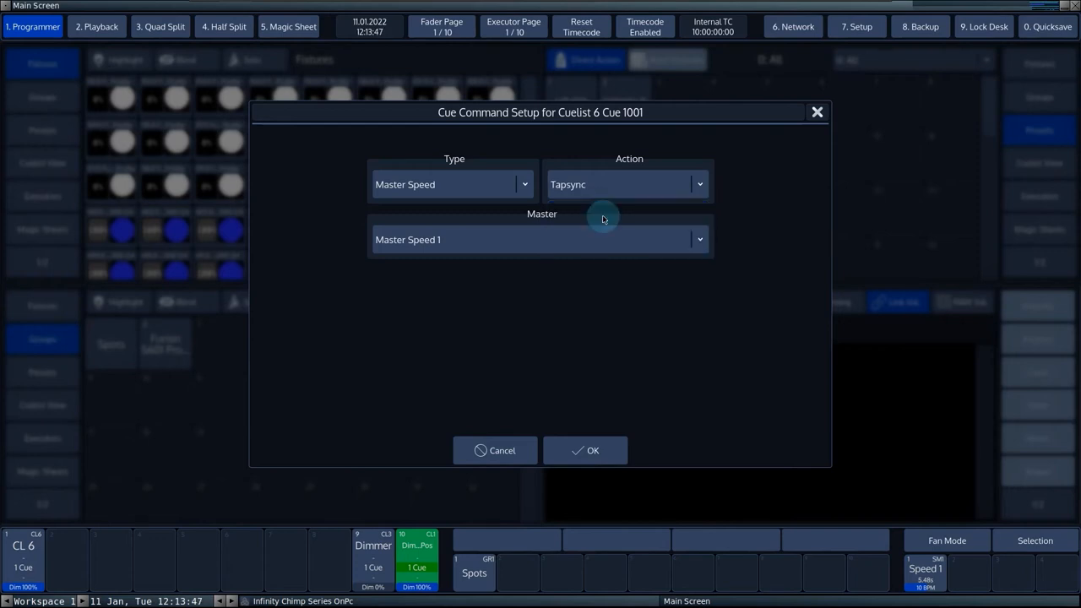
mouse_move(596, 203)
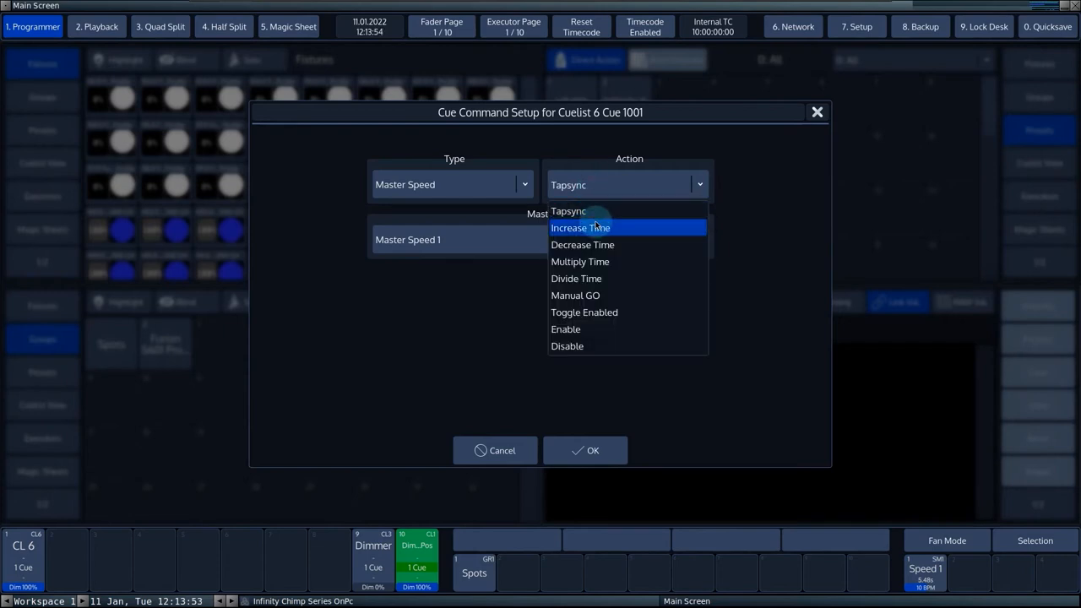
mouse_move(583, 245)
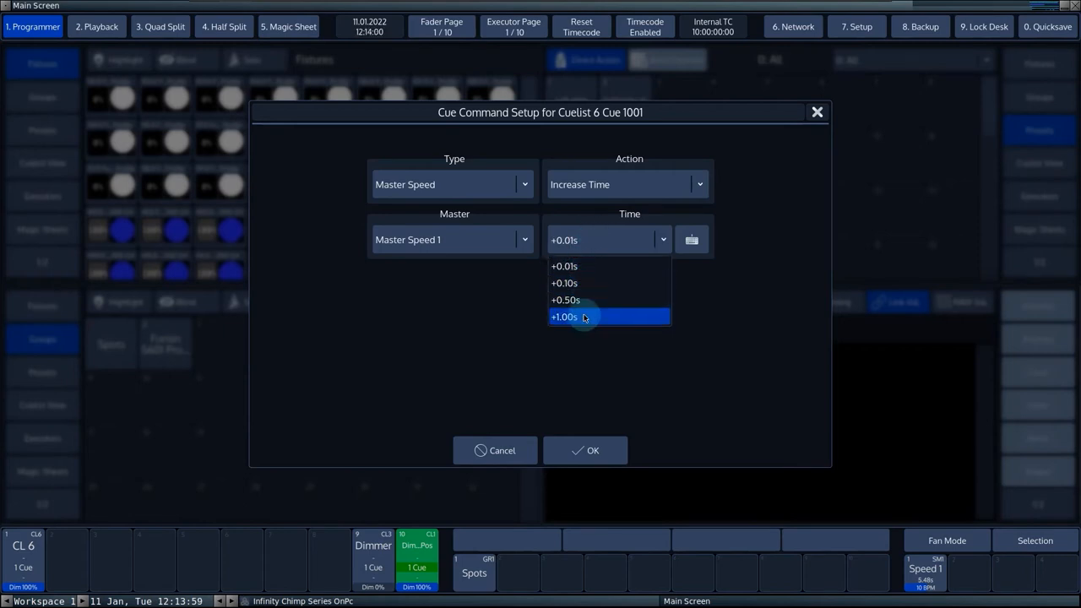
left_click(691, 239)
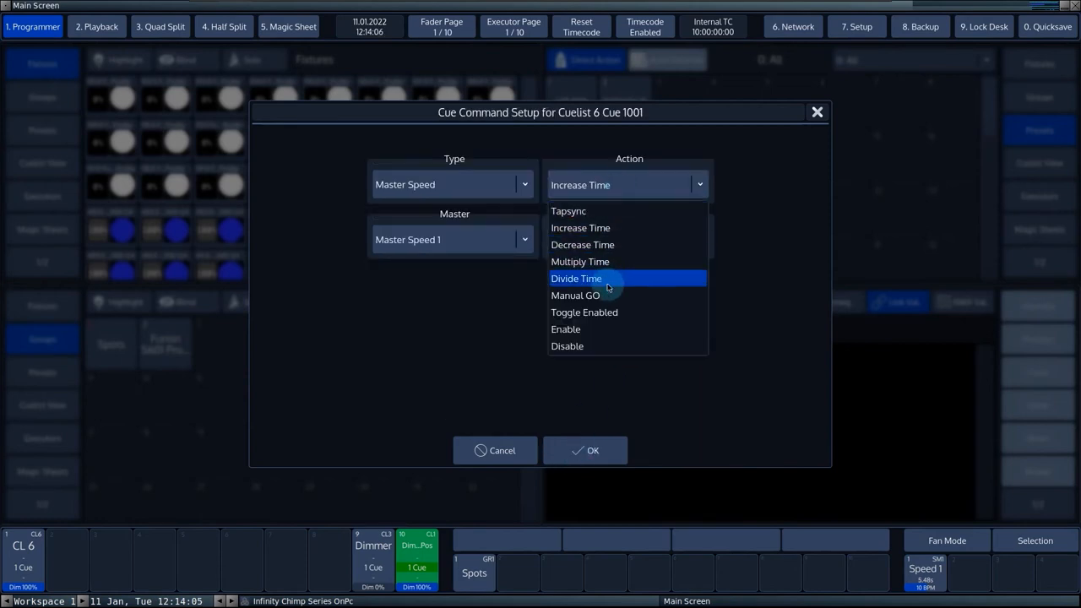
left_click(575, 295)
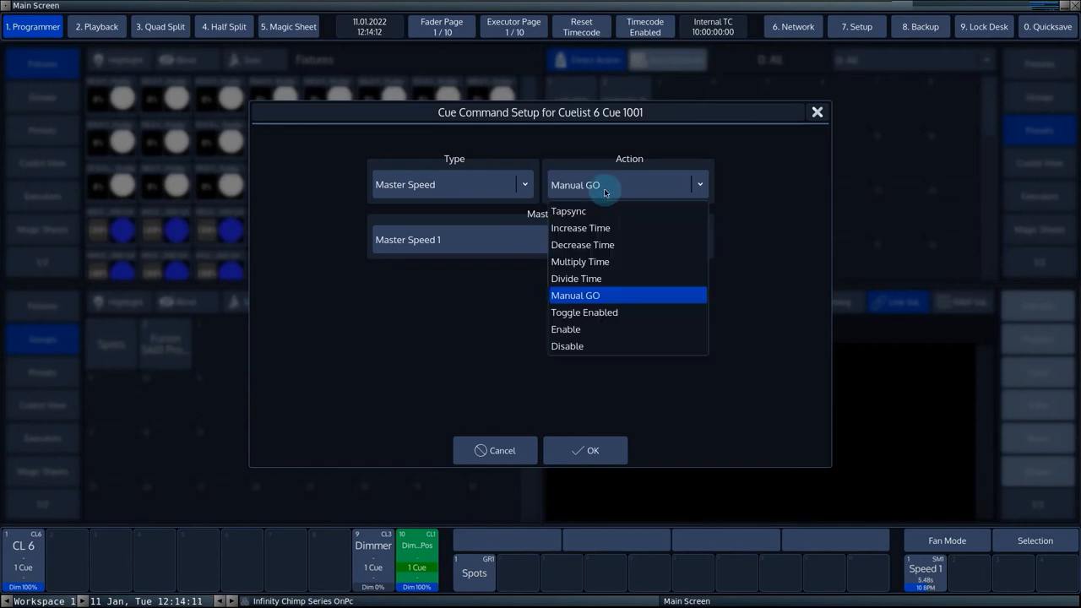
mouse_move(607, 313)
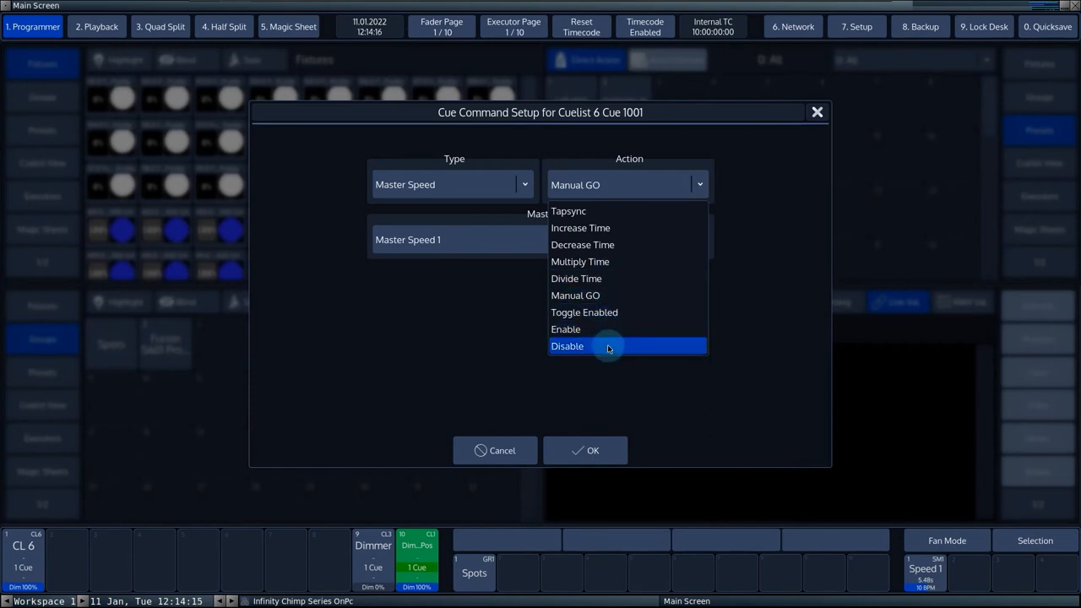
Step: Try Manual GO and Disable, choose Enable, and keep Master Speed 1 as master
left_click(566, 329)
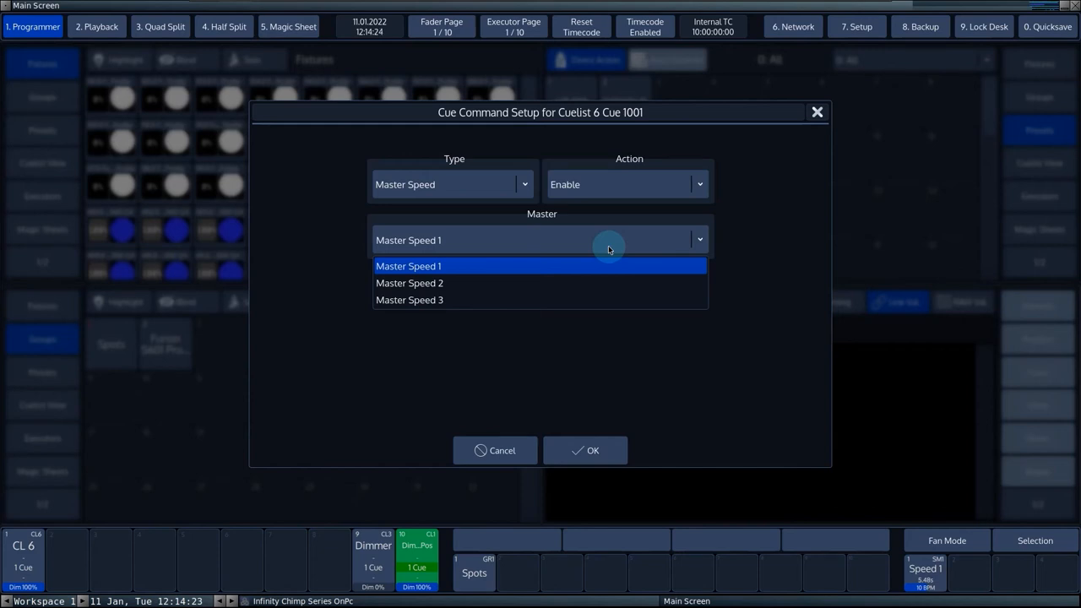
left_click(408, 266)
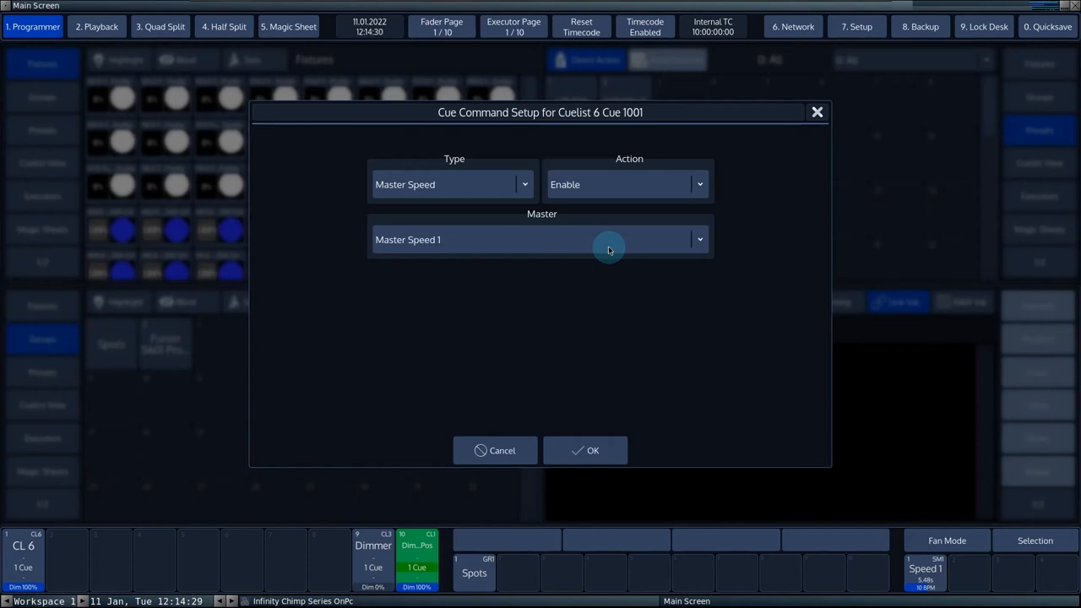
mouse_move(551, 223)
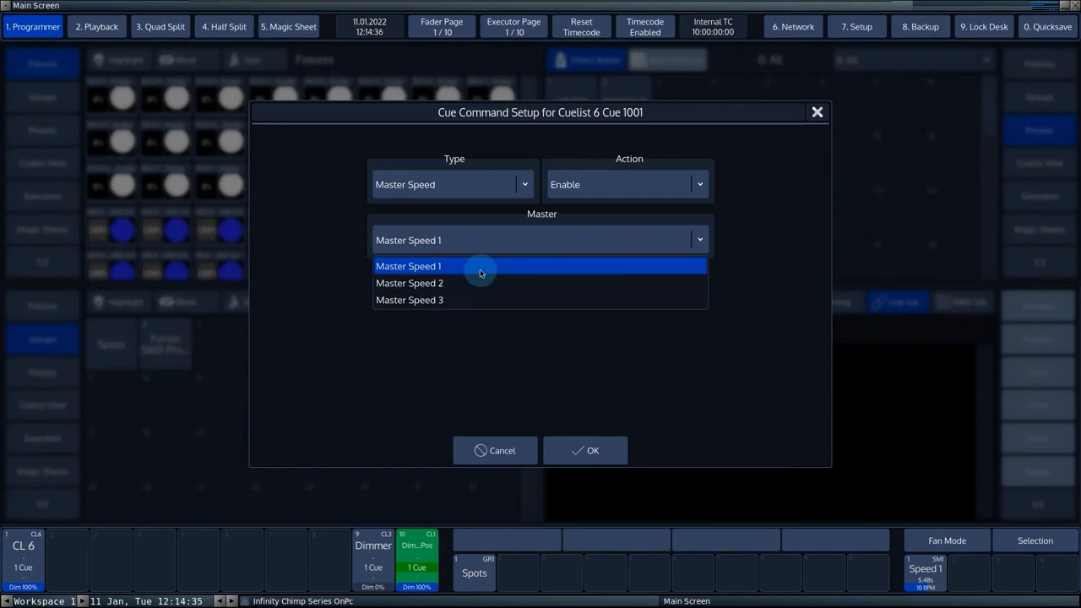
left_click(410, 300)
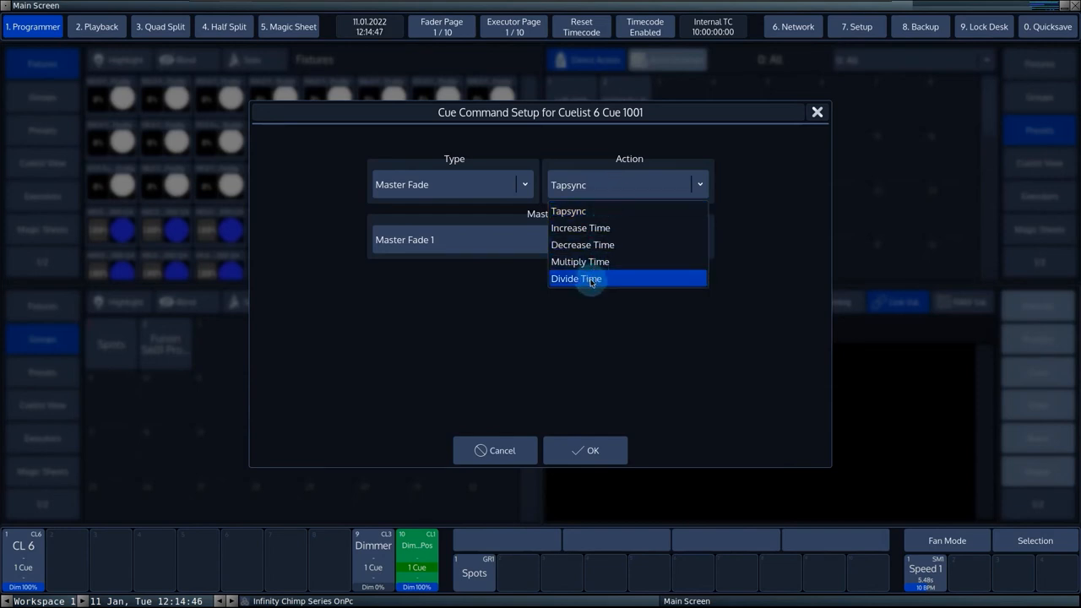
Step: Browse the available master fades and close the list unchanged
left_click(541, 240)
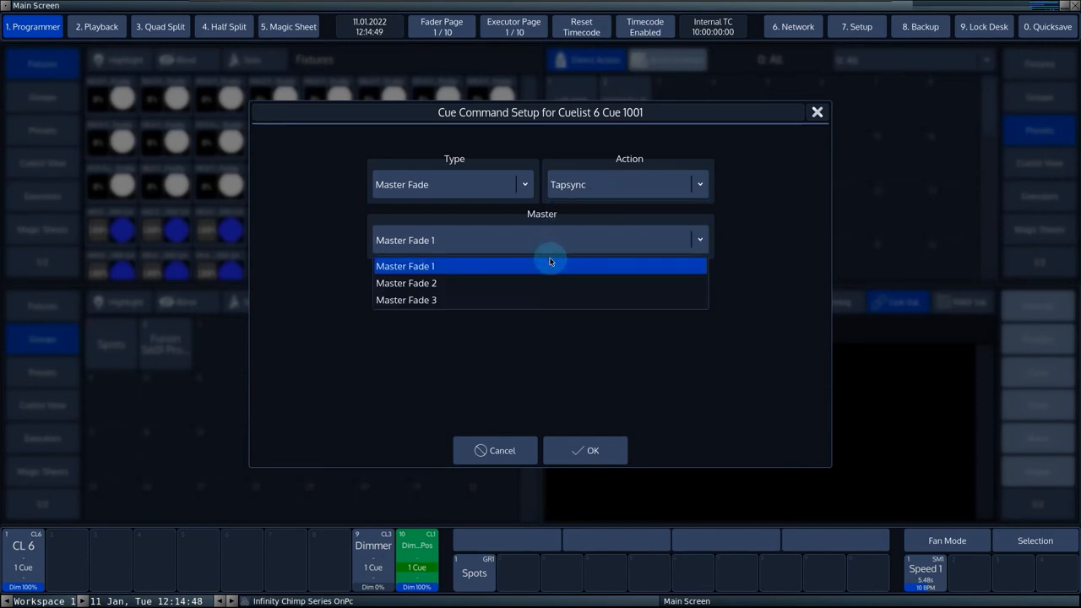
left_click(405, 266)
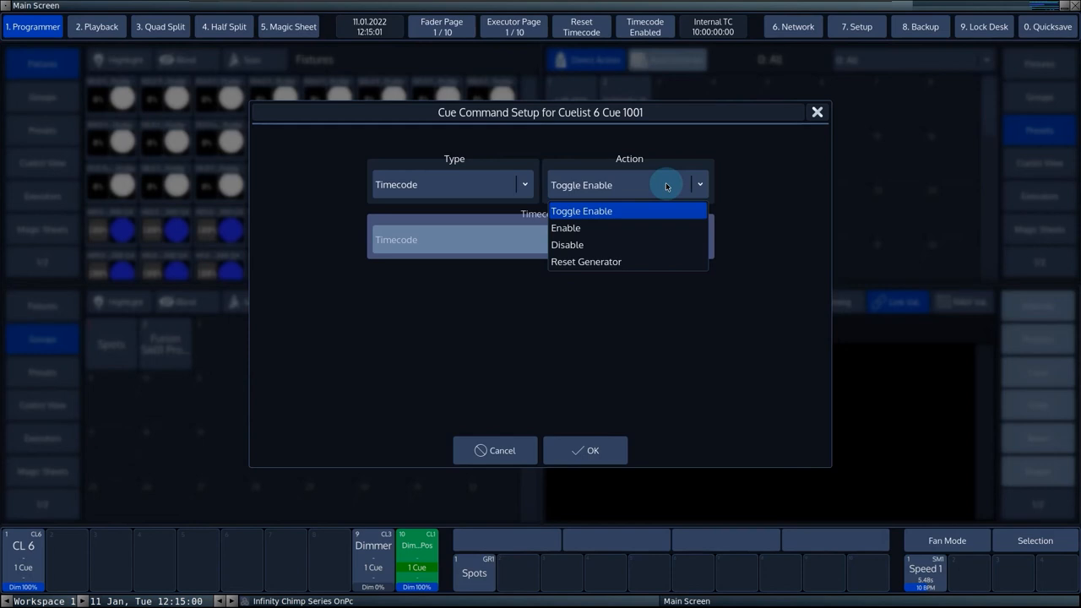
mouse_move(655, 261)
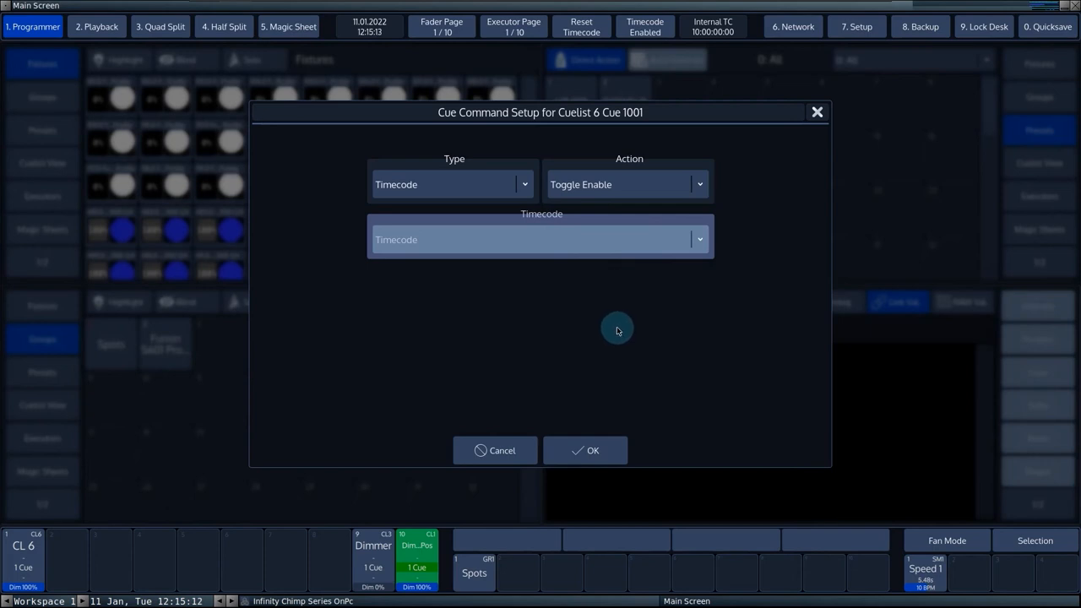
Step: Discard the trial Cuelist 6 command and open the commands field of Cuelist 3 Cue 1
left_click(592, 450)
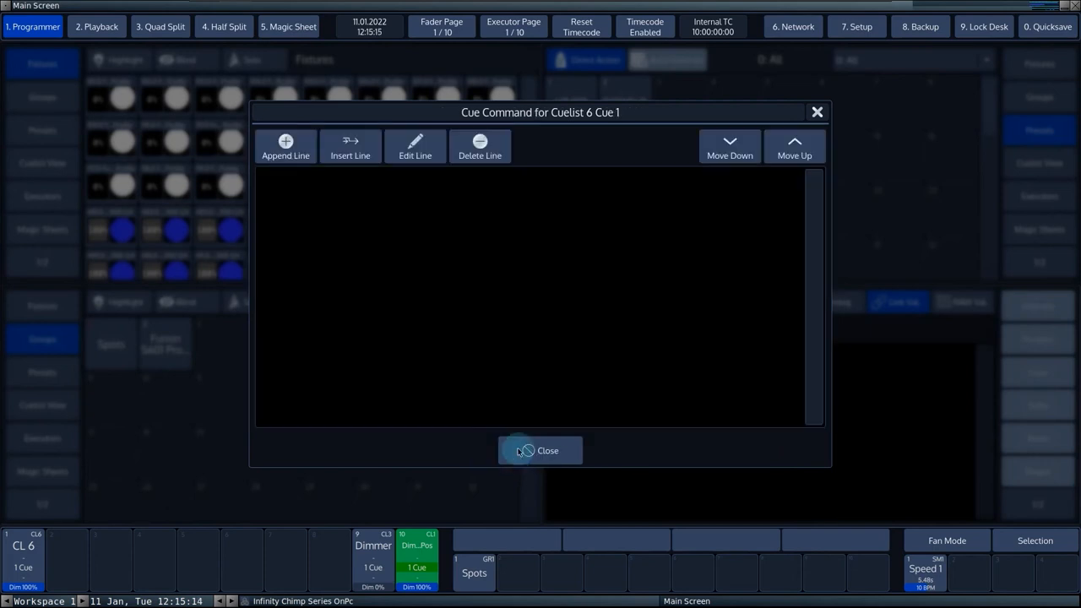
left_click(540, 451)
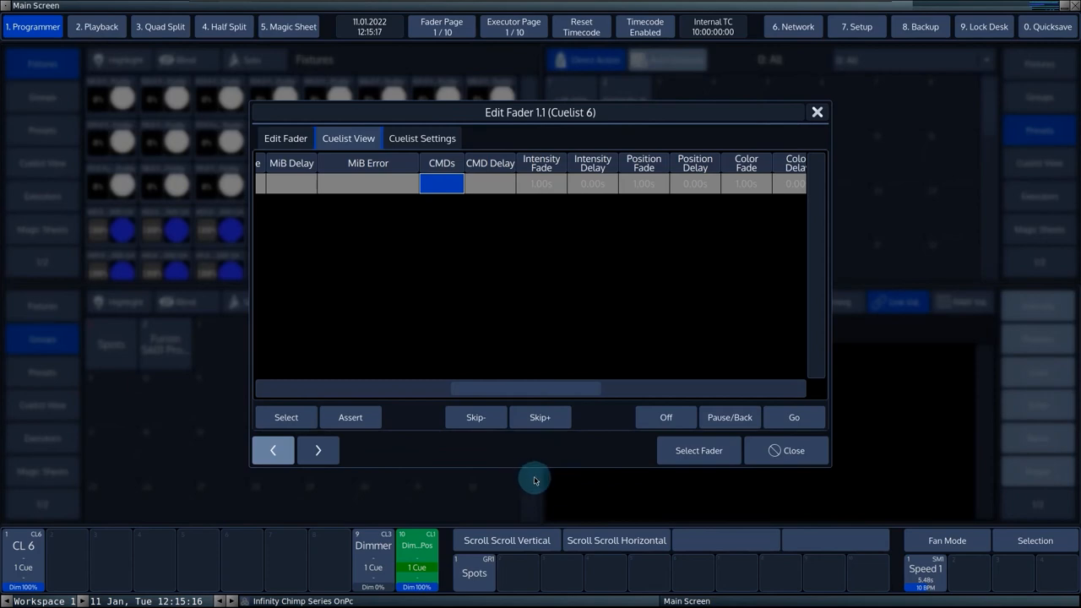
left_click(793, 450)
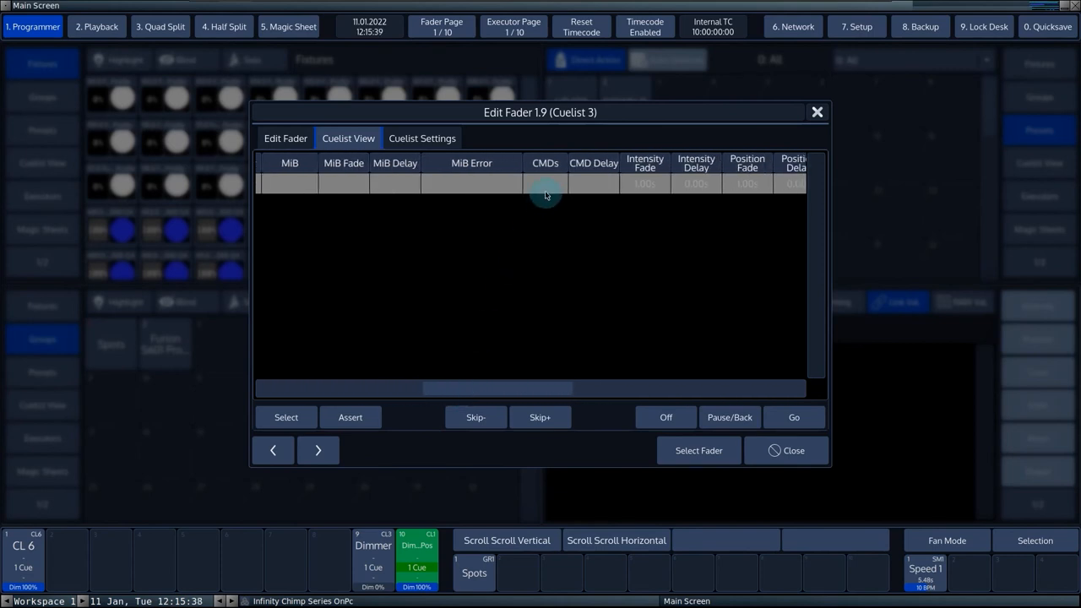
left_click(544, 184)
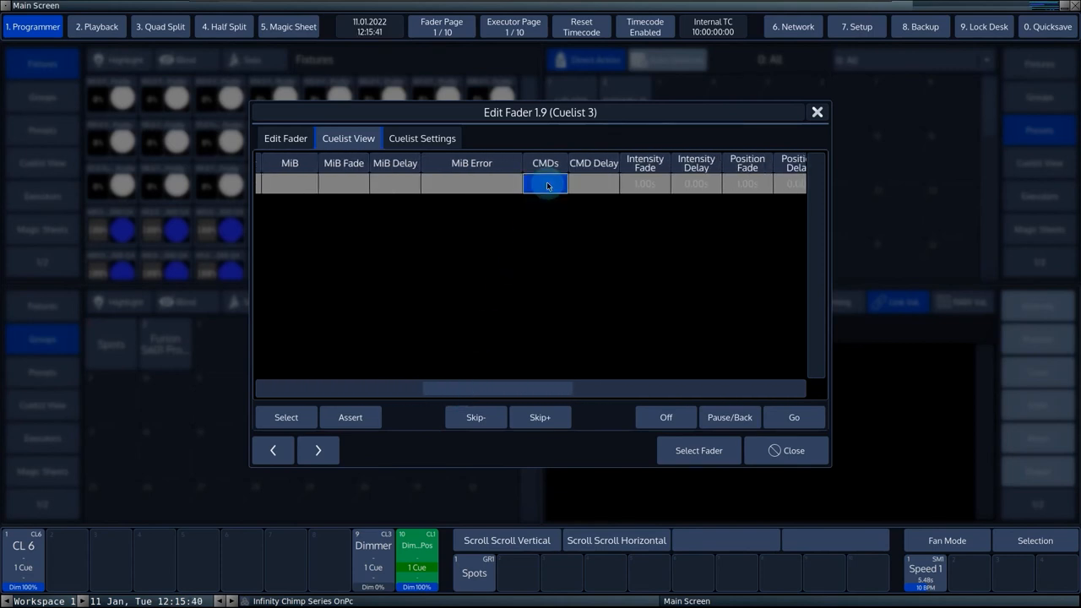
Step: Add a Cuelist command targeting Cuelist 1 'Dimmer Pos' with action Off
left_click(546, 184)
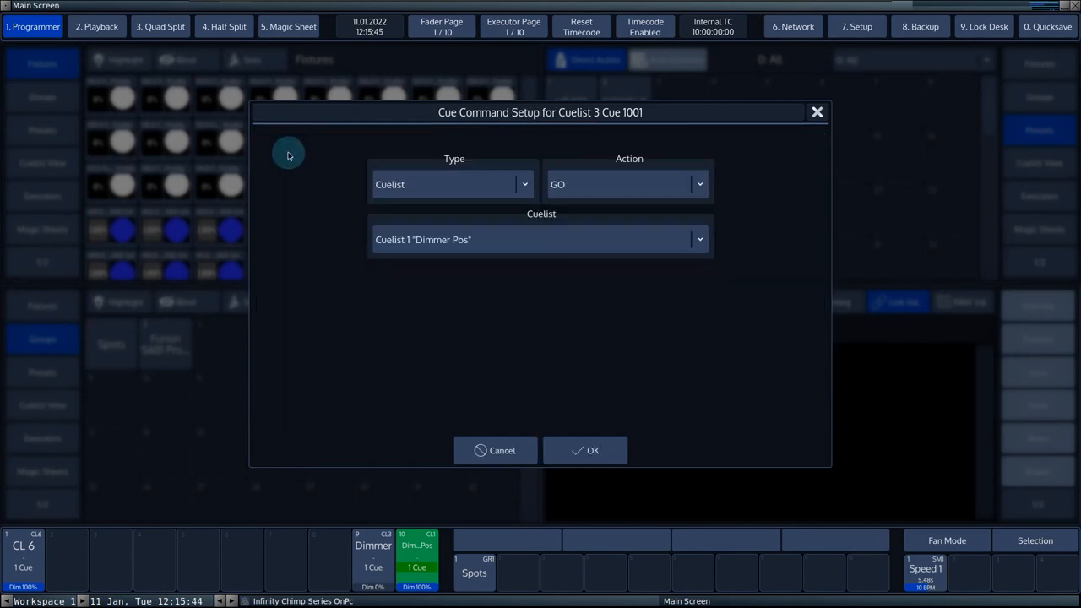
mouse_move(433, 190)
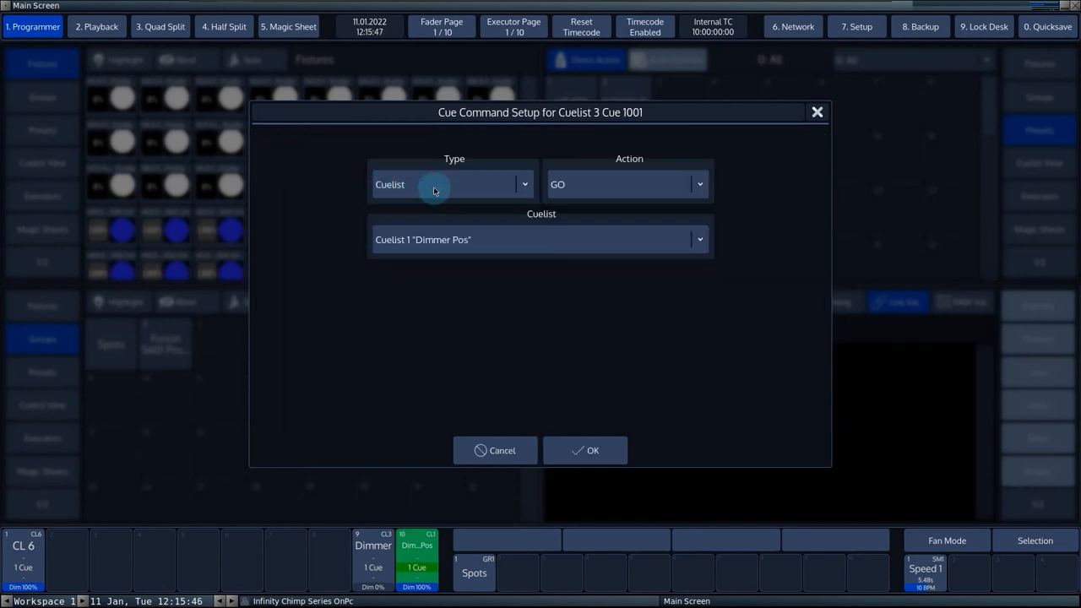
left_click(699, 239)
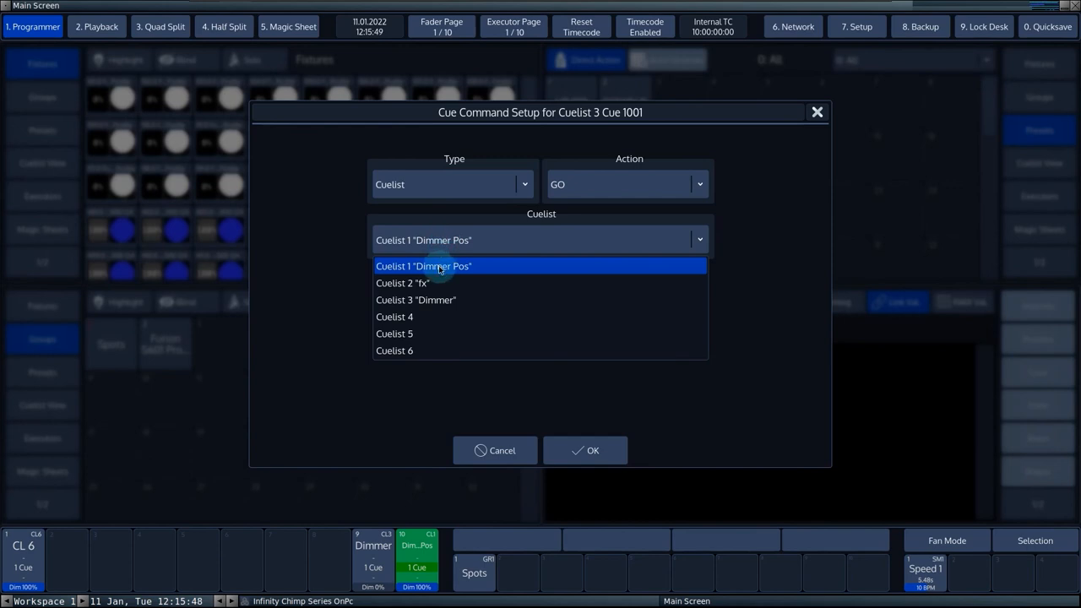
left_click(424, 266)
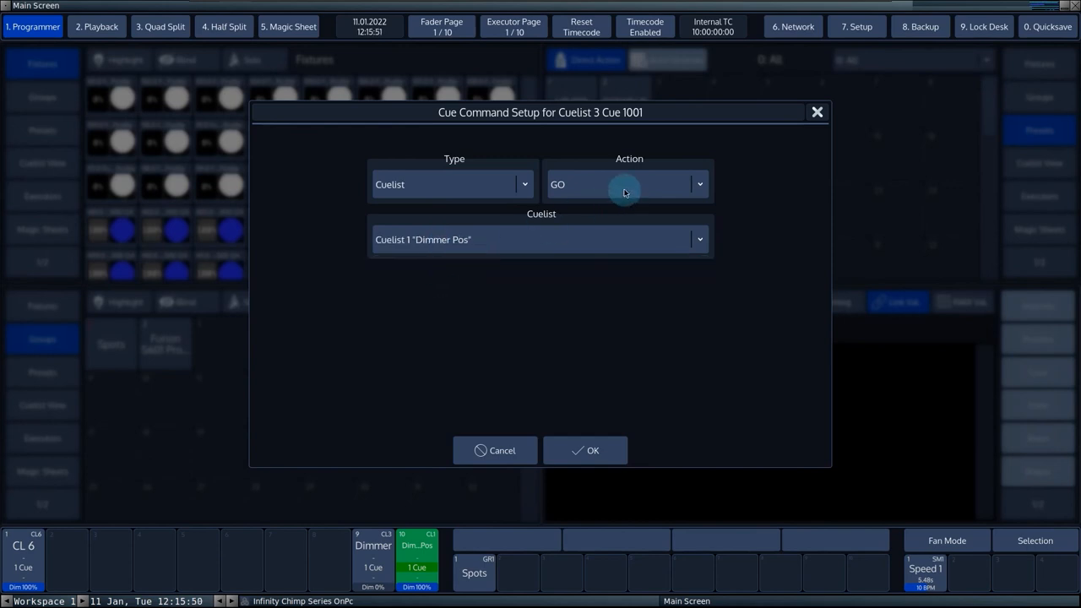
left_click(625, 184)
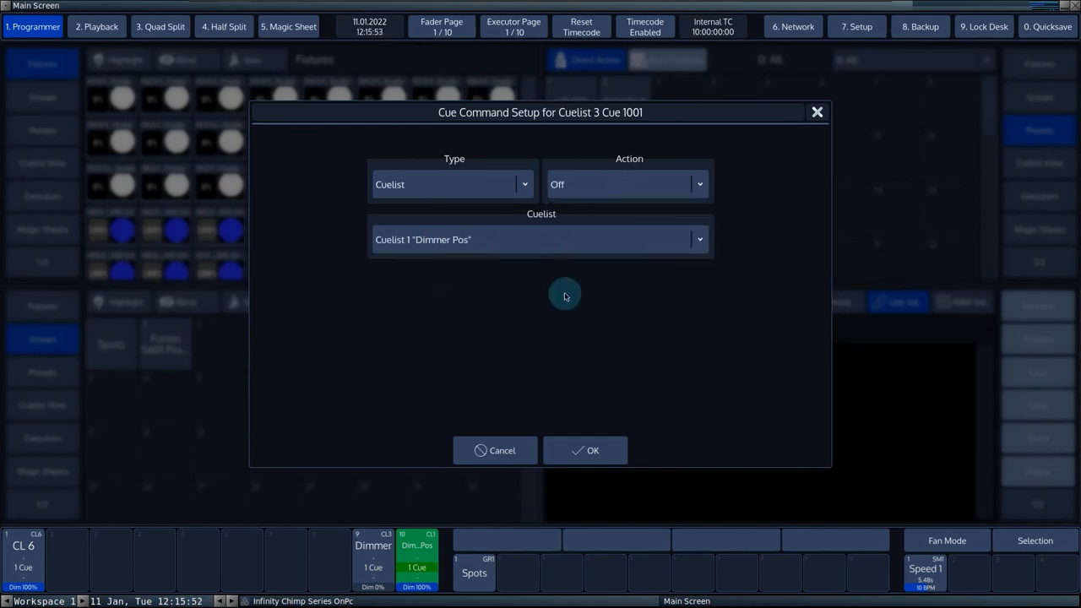
left_click(591, 450)
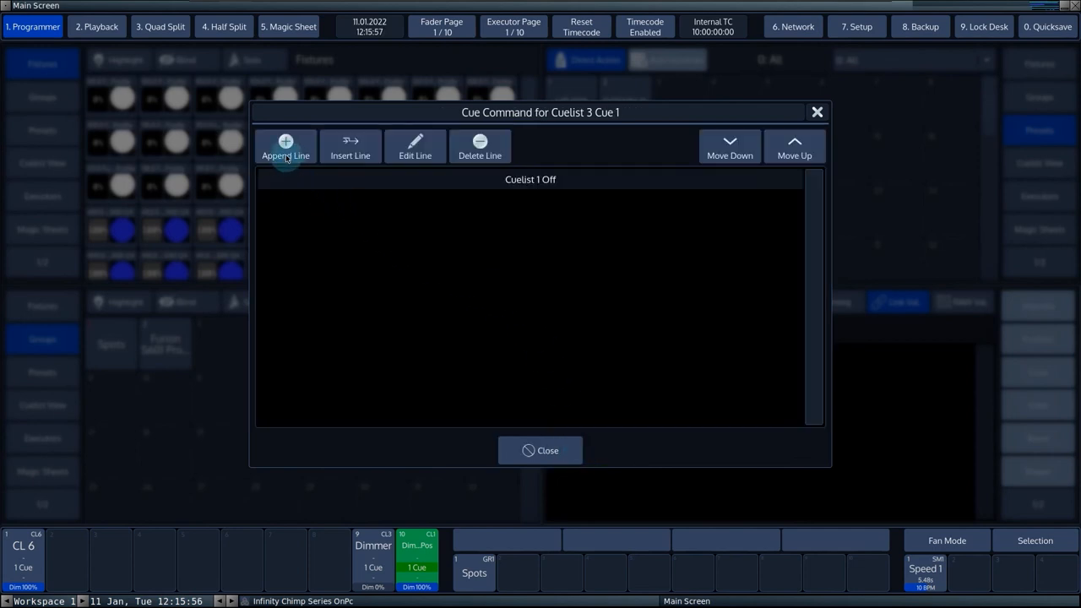
Step: Append a Master Speed Divide Time command with division factor 2
left_click(285, 146)
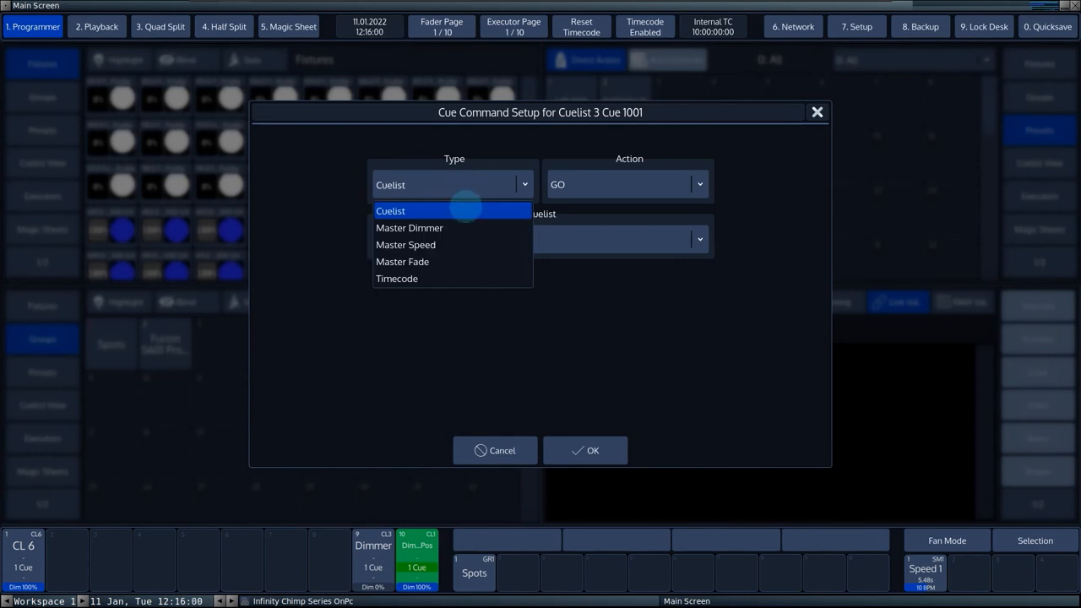
left_click(405, 245)
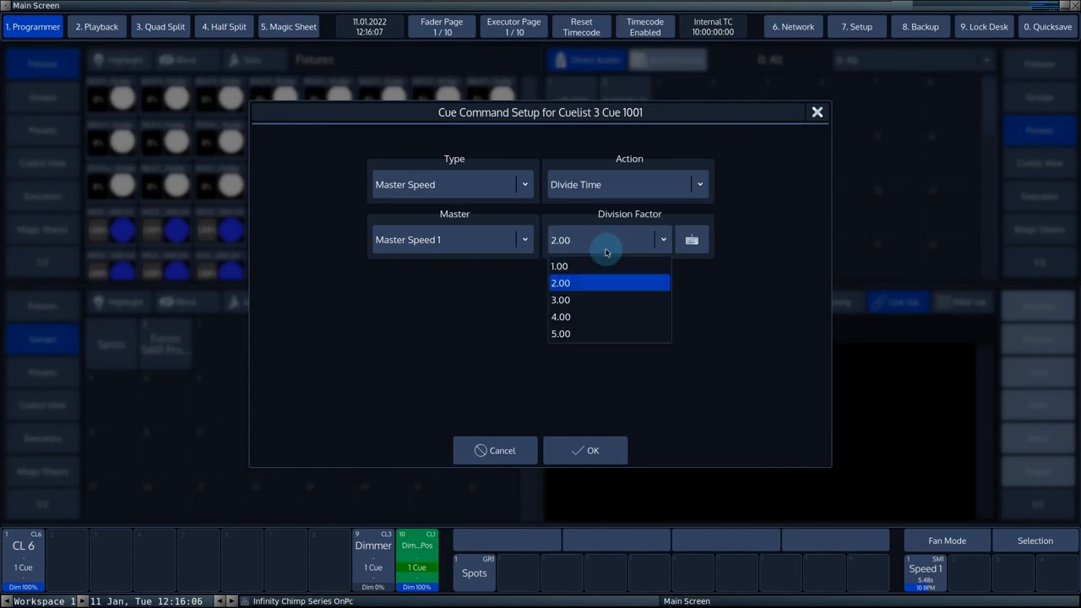
left_click(560, 283)
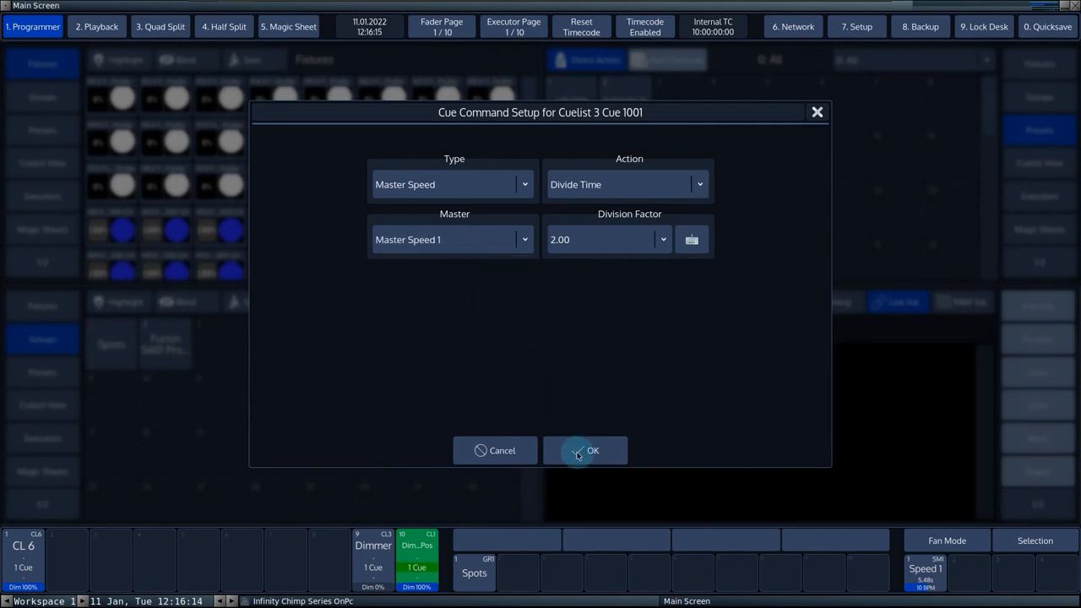
left_click(592, 450)
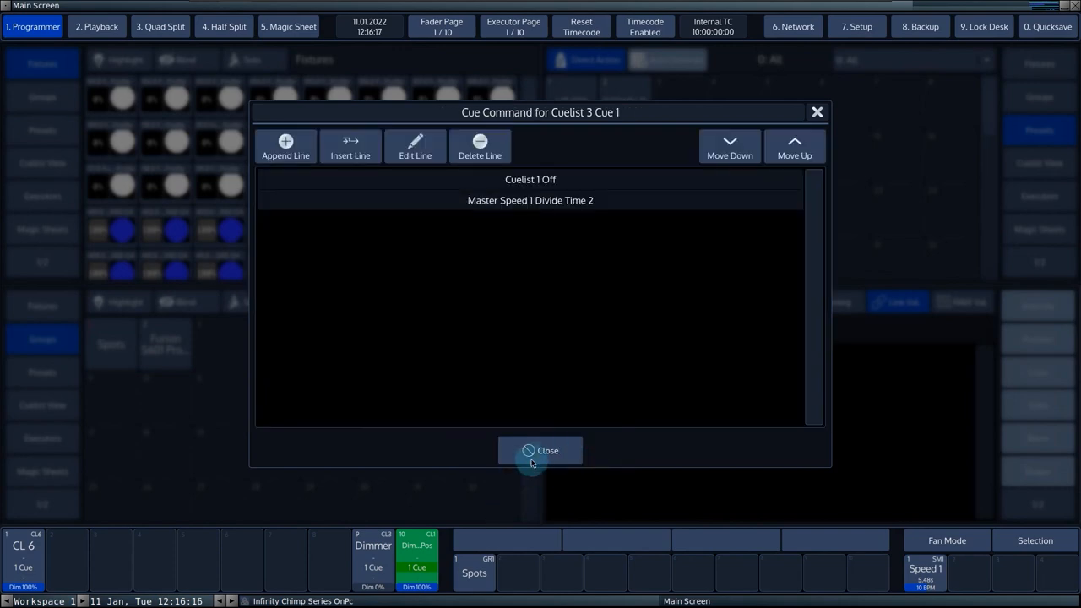
Step: Close the command list and enter a 2-second CMD Delay for Cue 1
left_click(539, 451)
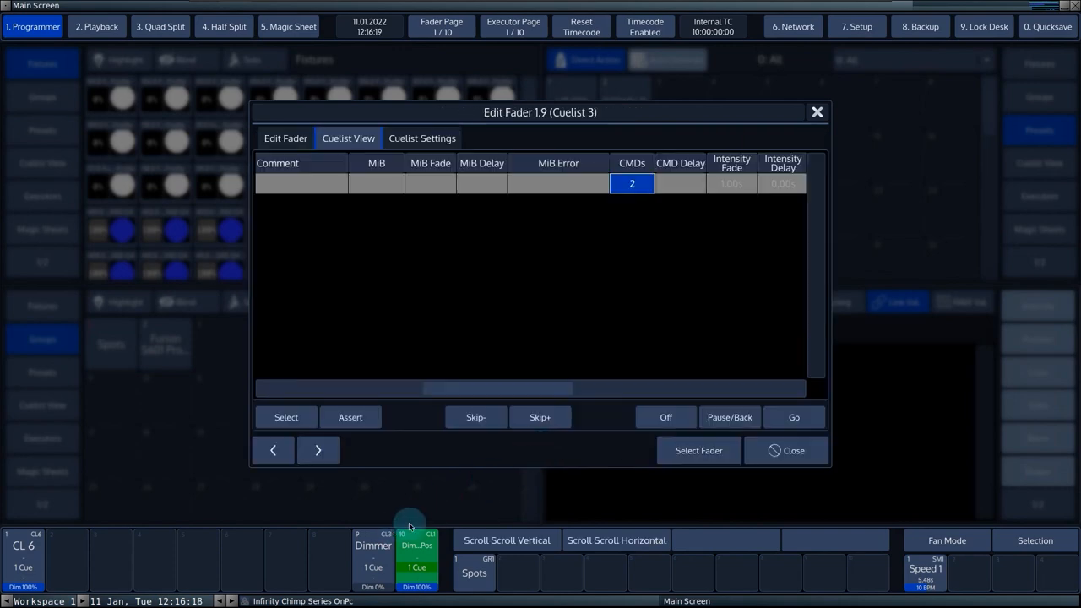
left_click(793, 450)
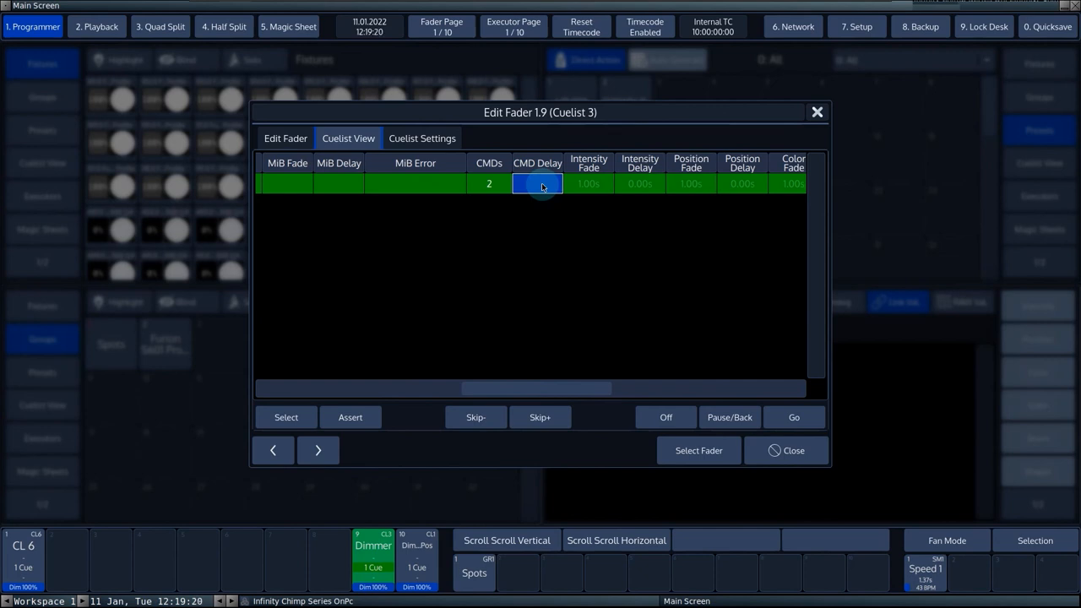
left_click(537, 184)
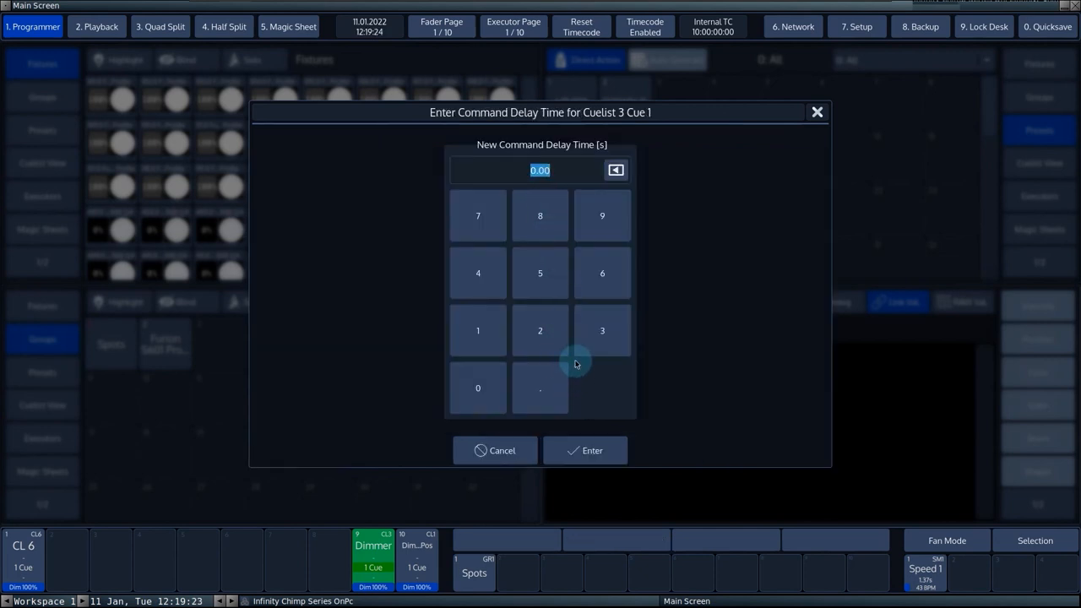
left_click(539, 330)
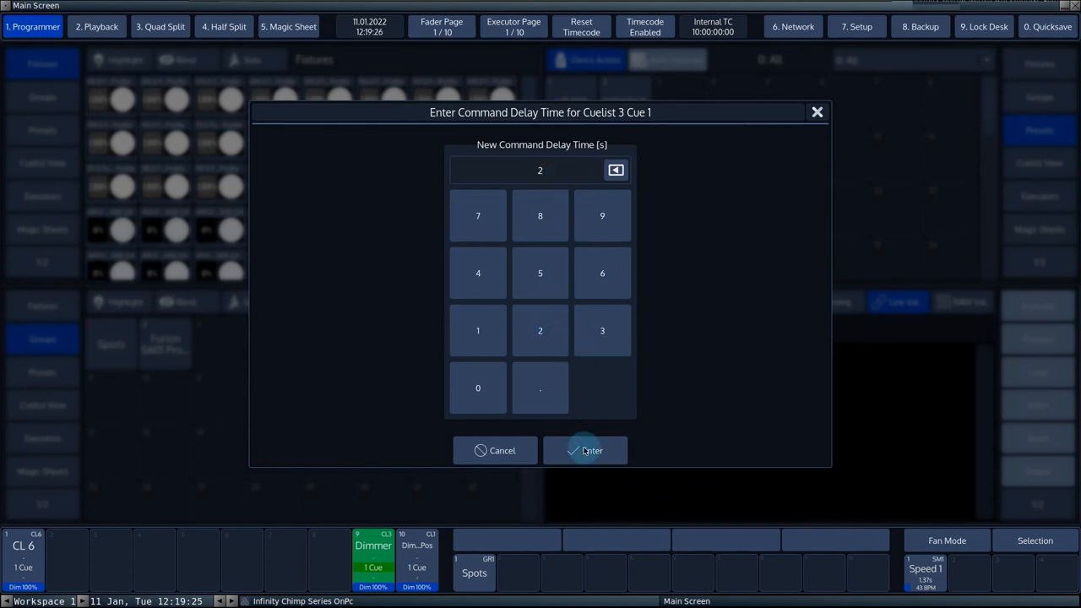